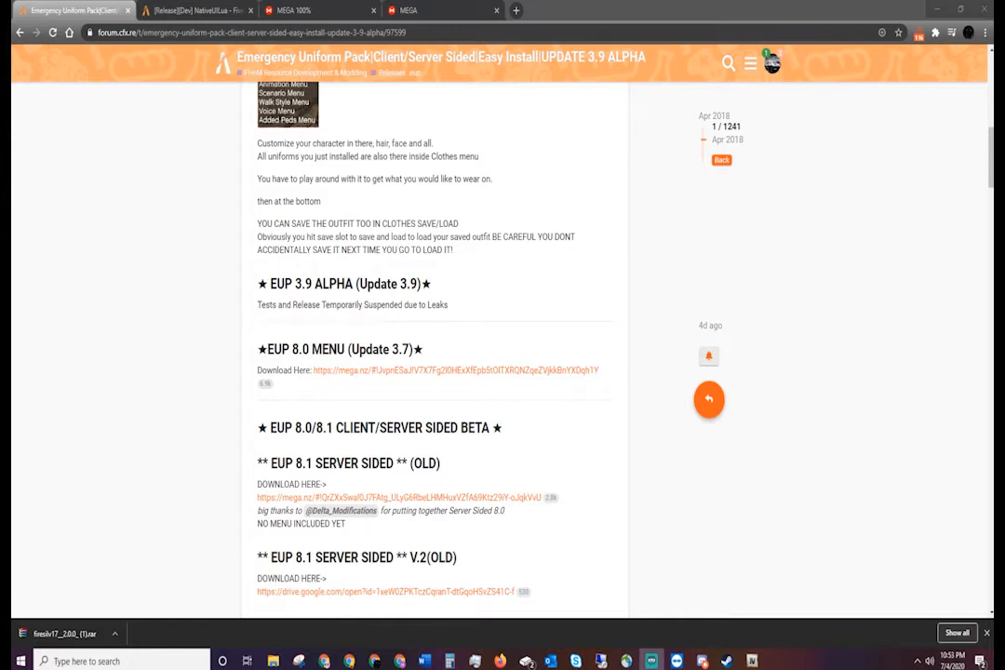
mouse_move(651, 250)
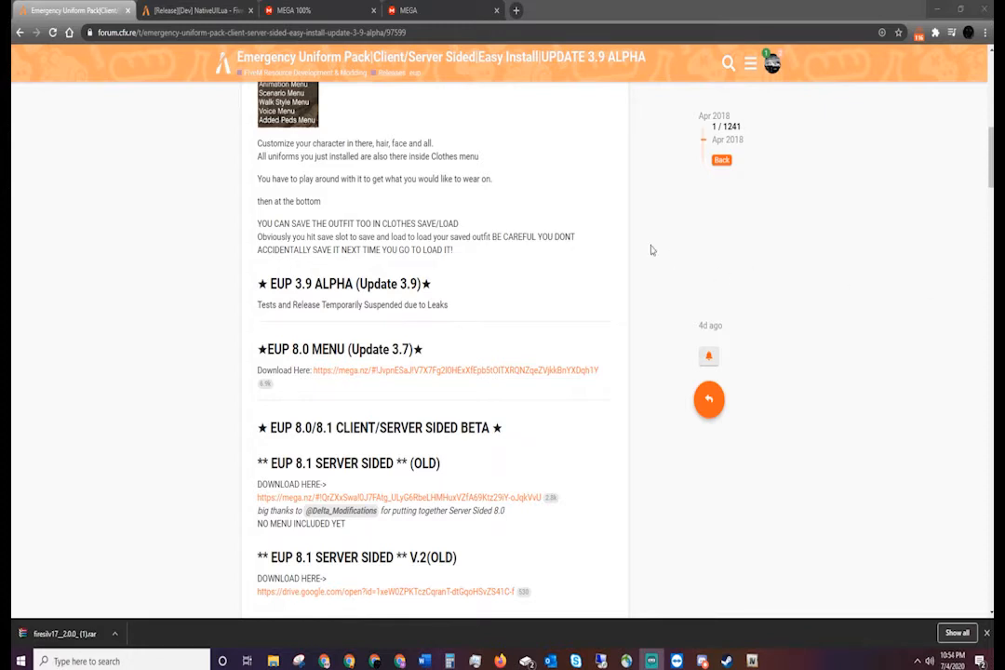
mouse_move(521, 217)
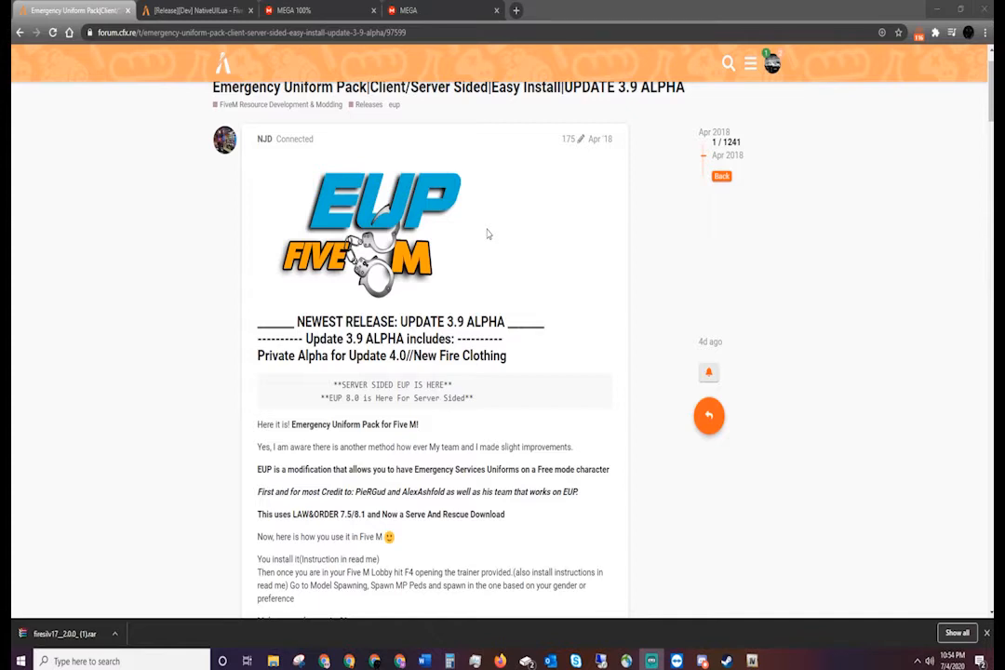
Switch to the NativeUILua release thread and follow its Download link.
scroll("down", 3)
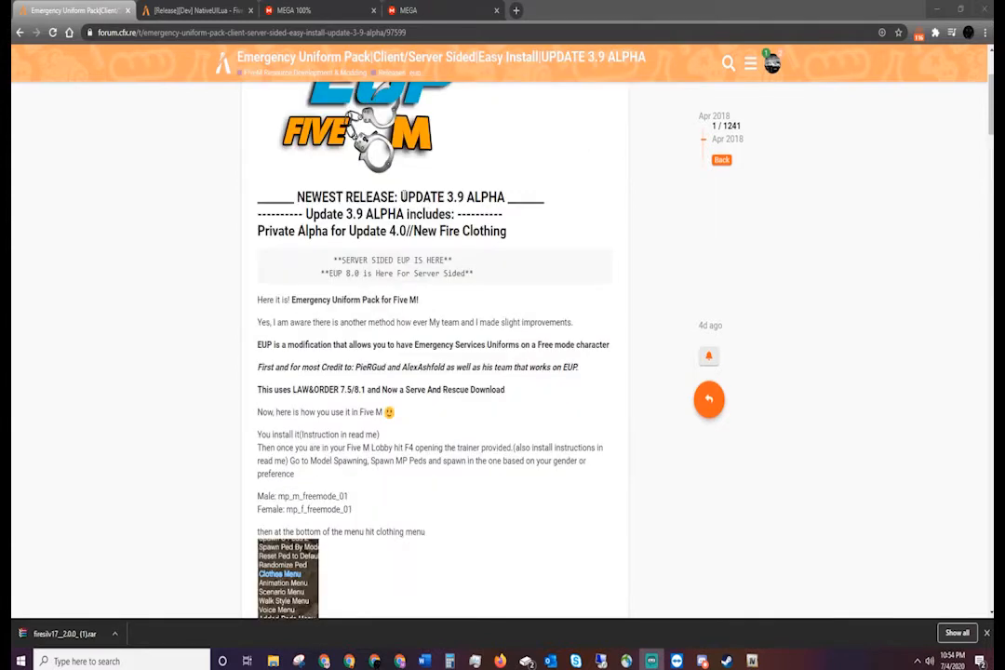
scroll("down", 3)
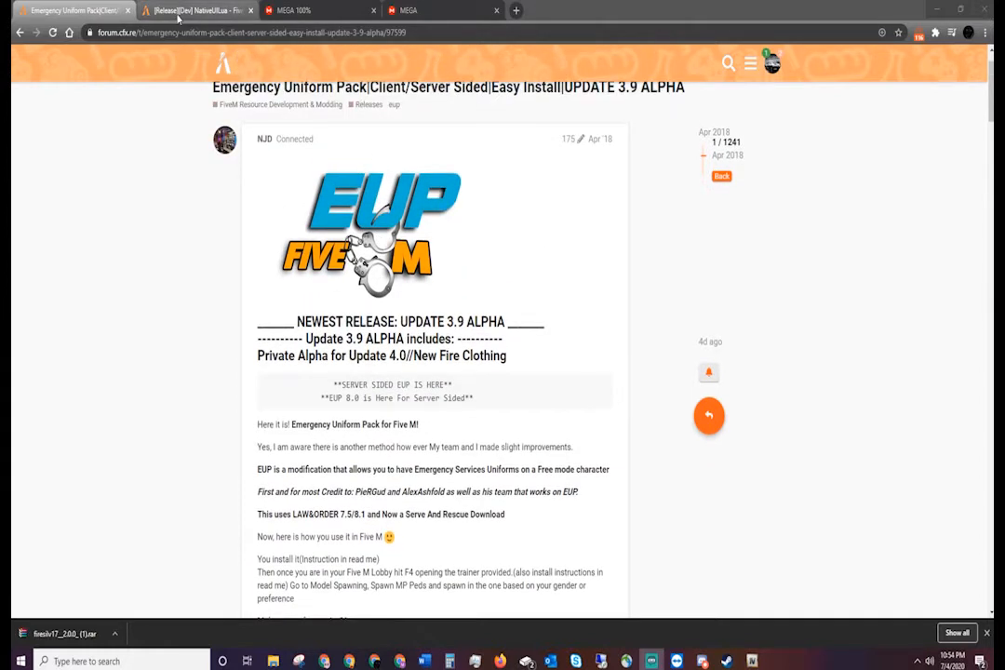
left_click(195, 12)
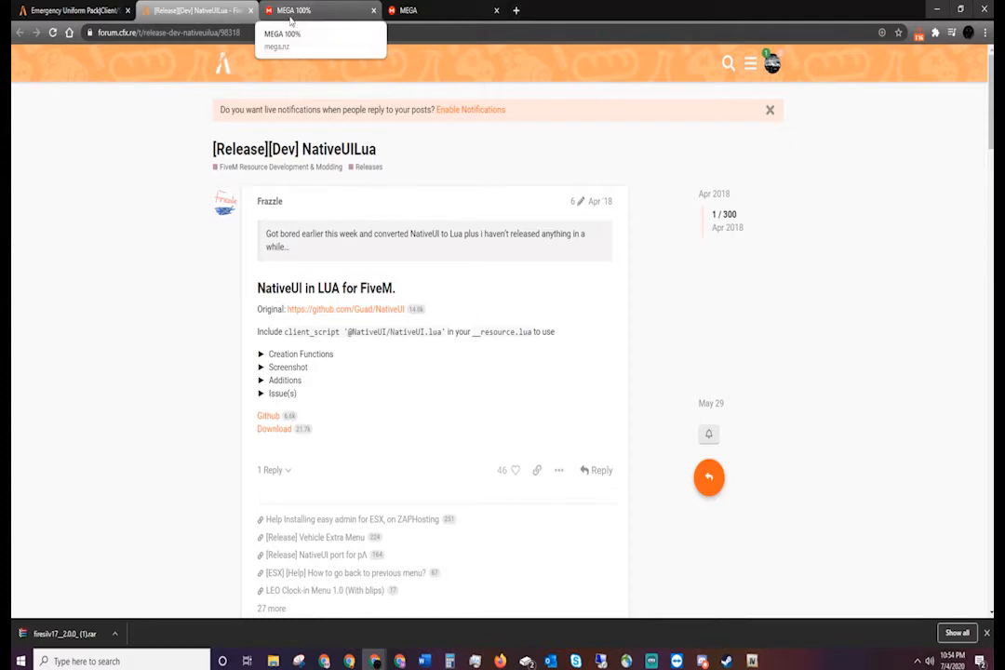
left_click(196, 11)
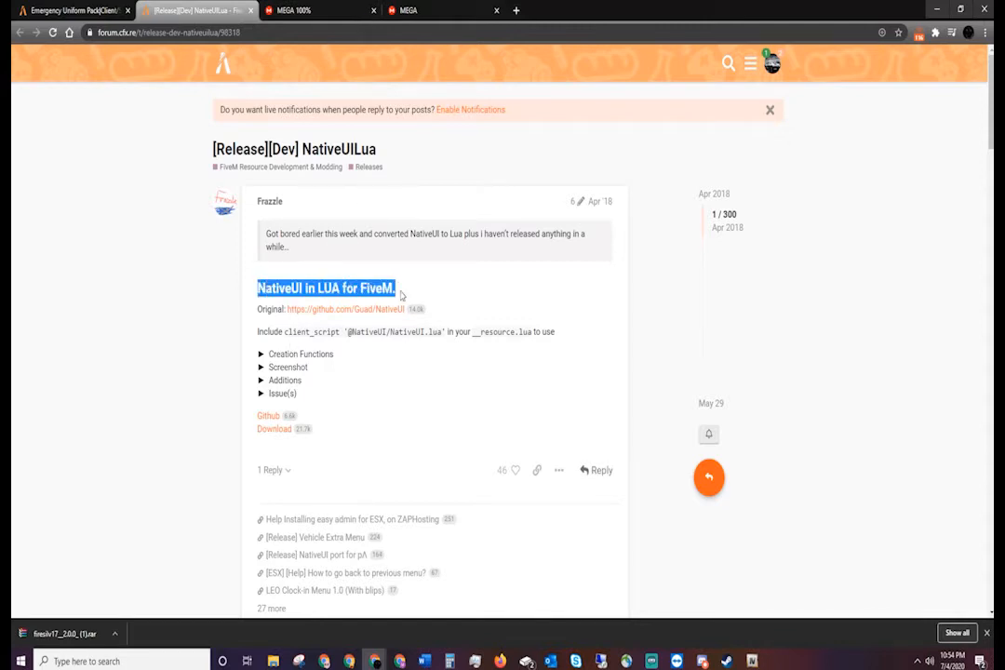
scroll("down", 3)
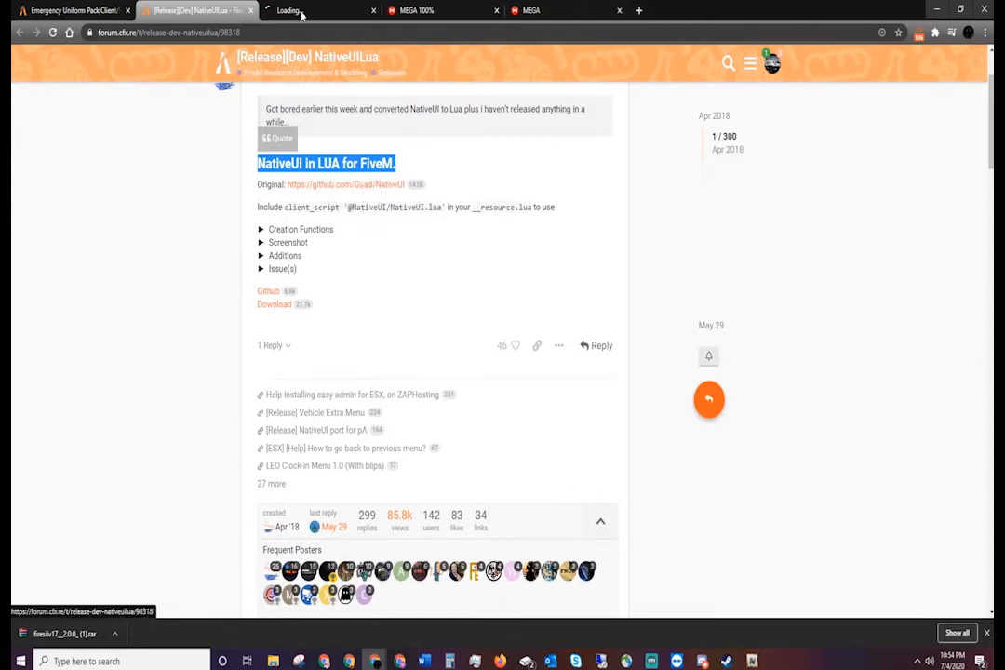
left_click(346, 184)
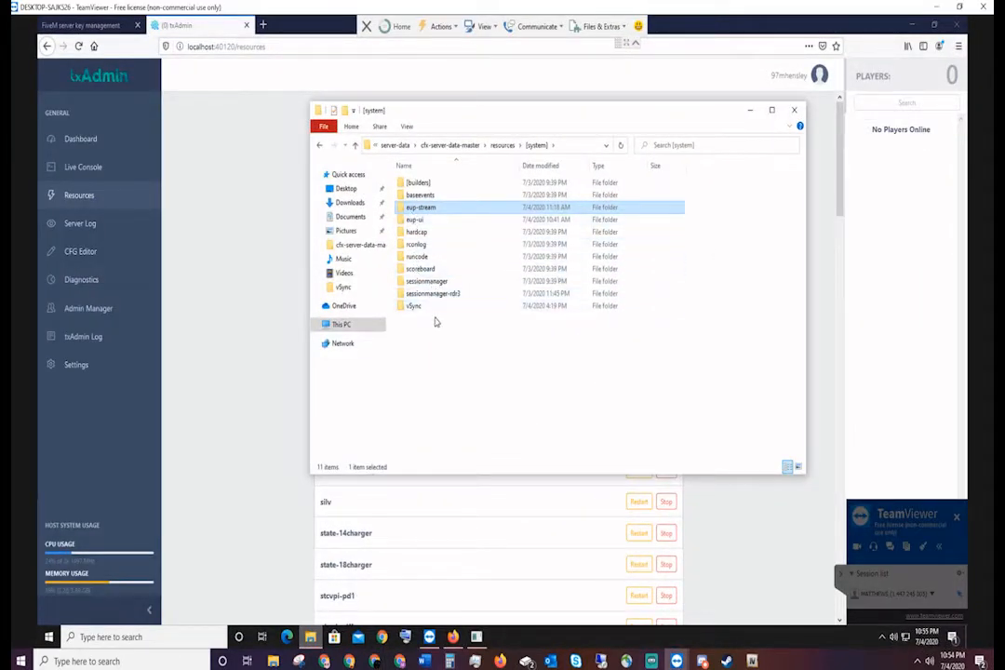
Navigate from FXserver through server-data and cfx-server-data-master into the resources folder.
left_click(536, 145)
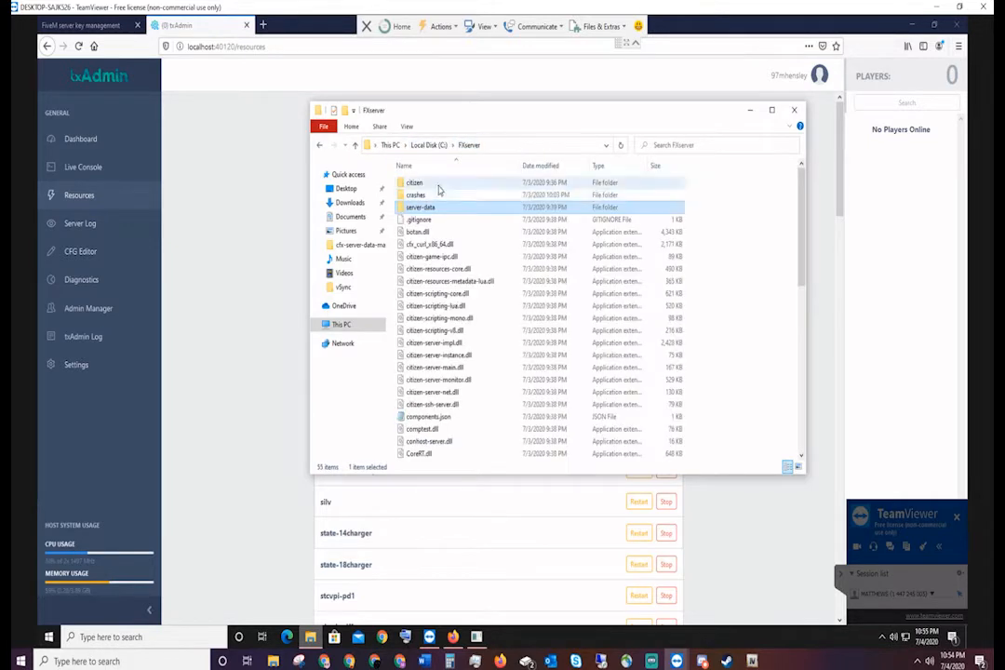
double_click(421, 206)
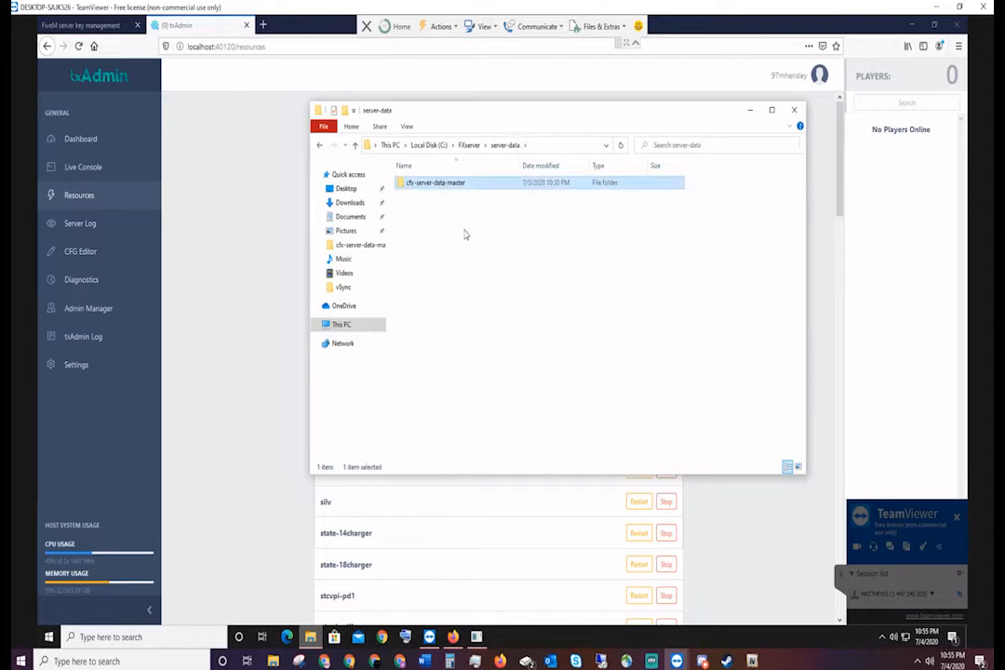
double_click(436, 183)
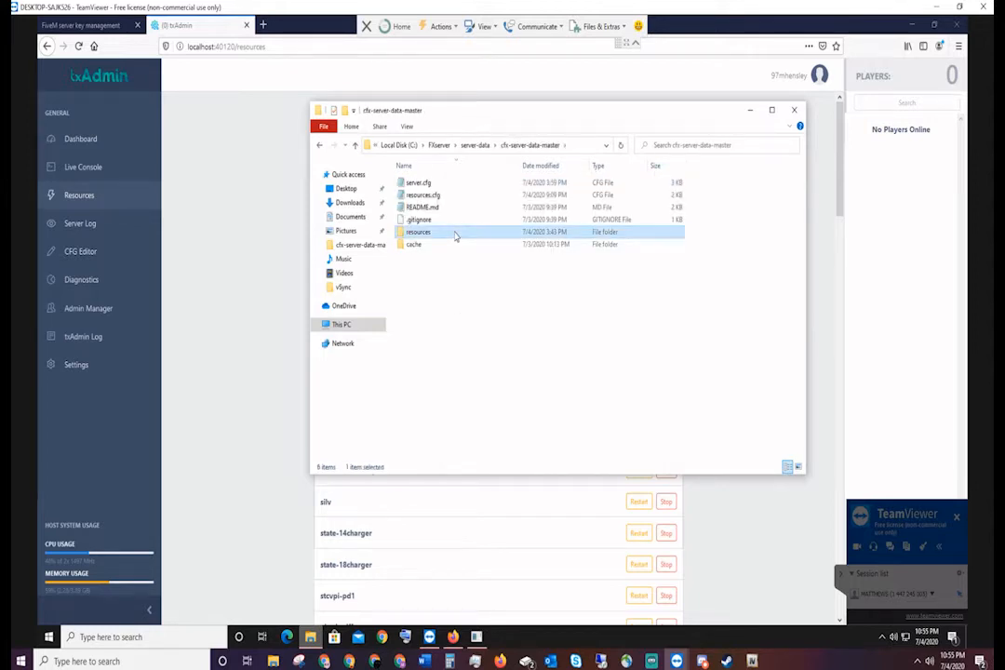
double_click(417, 231)
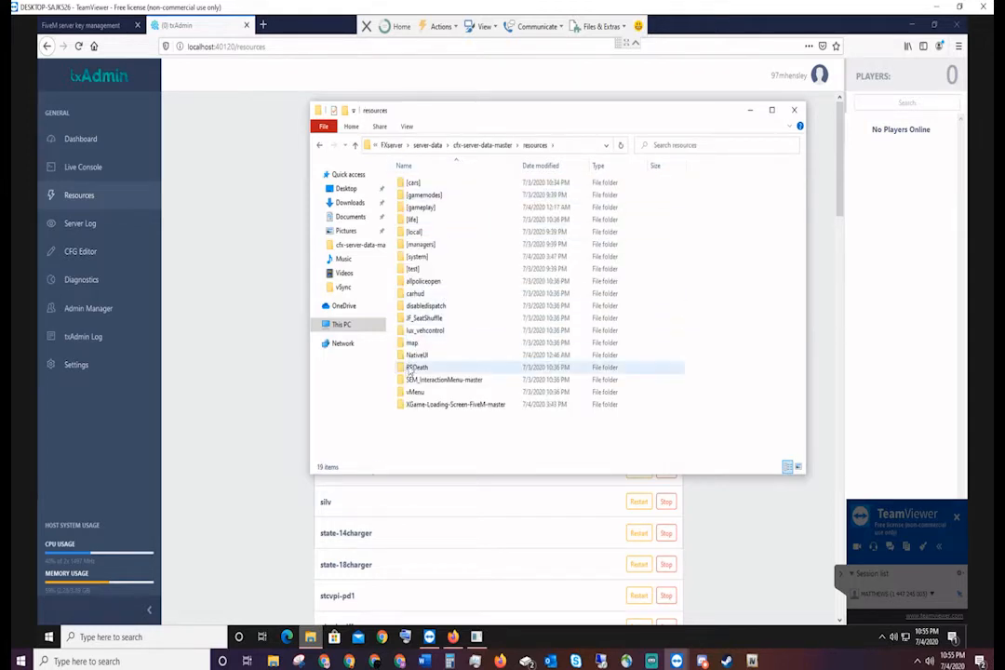
mouse_move(417, 353)
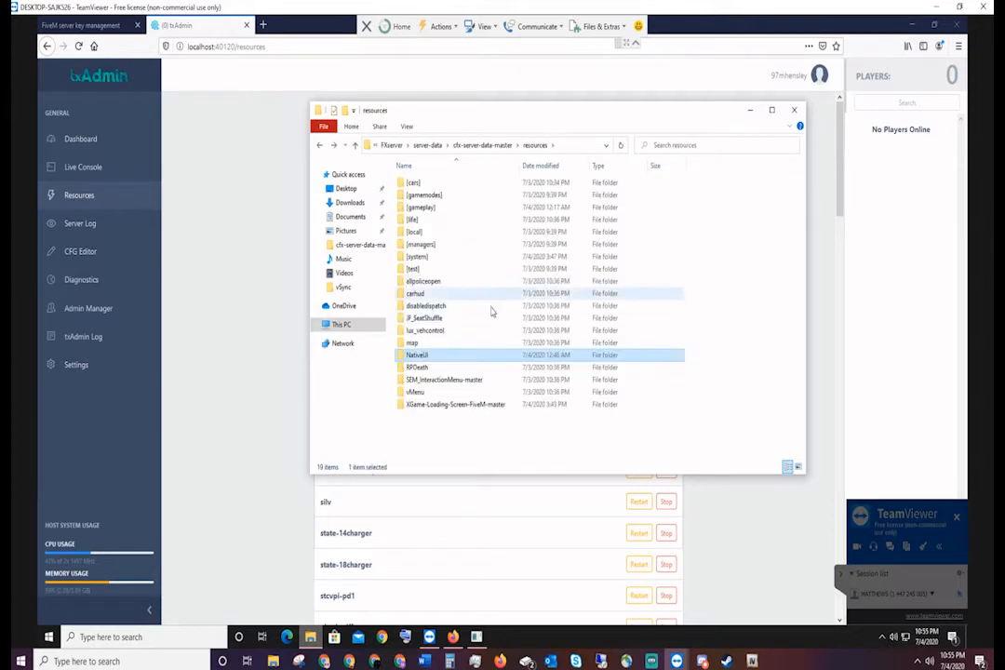
mouse_move(415, 294)
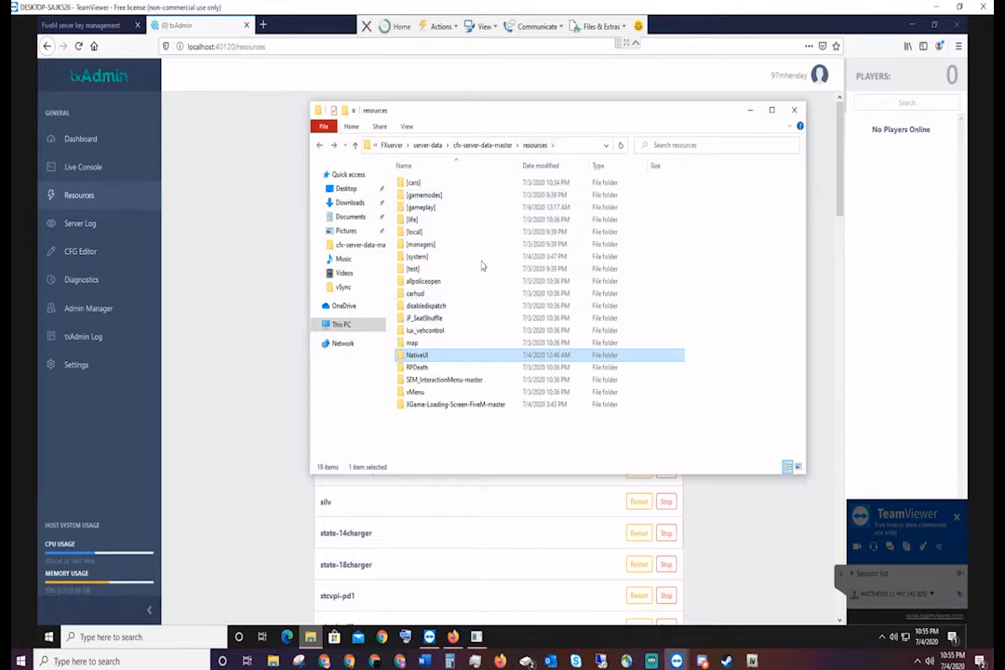
mouse_move(417, 257)
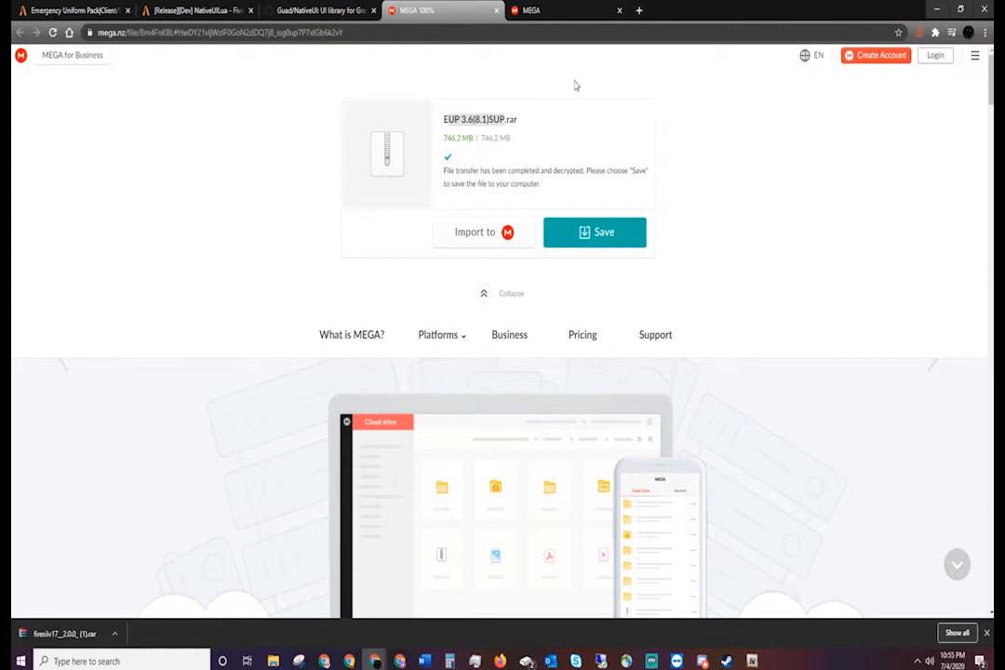
left_click(195, 11)
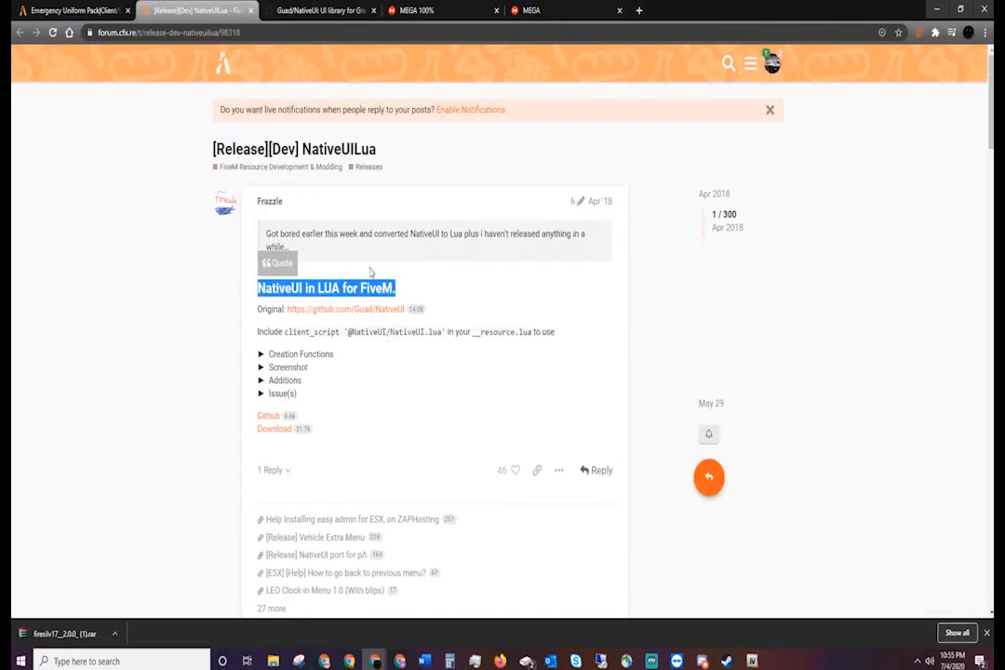
left_click(182, 12)
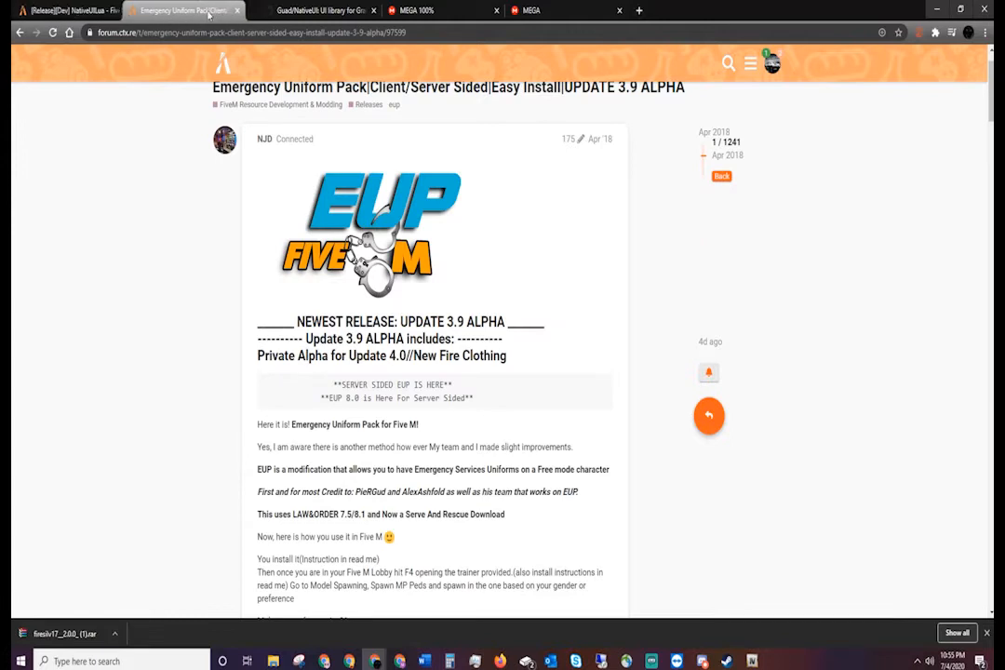
scroll("down", 3)
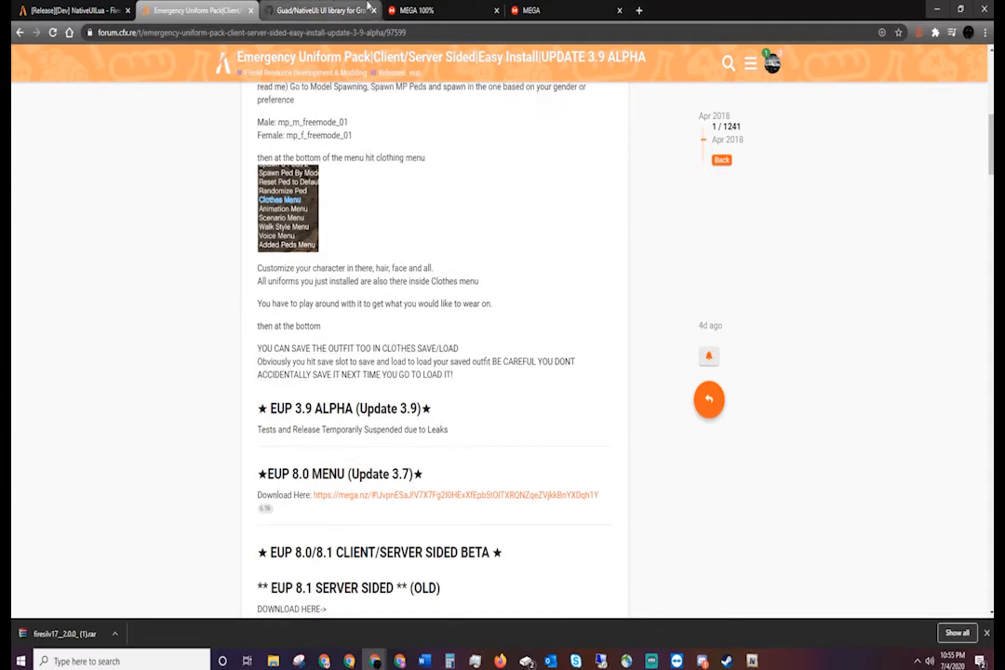
left_click(438, 11)
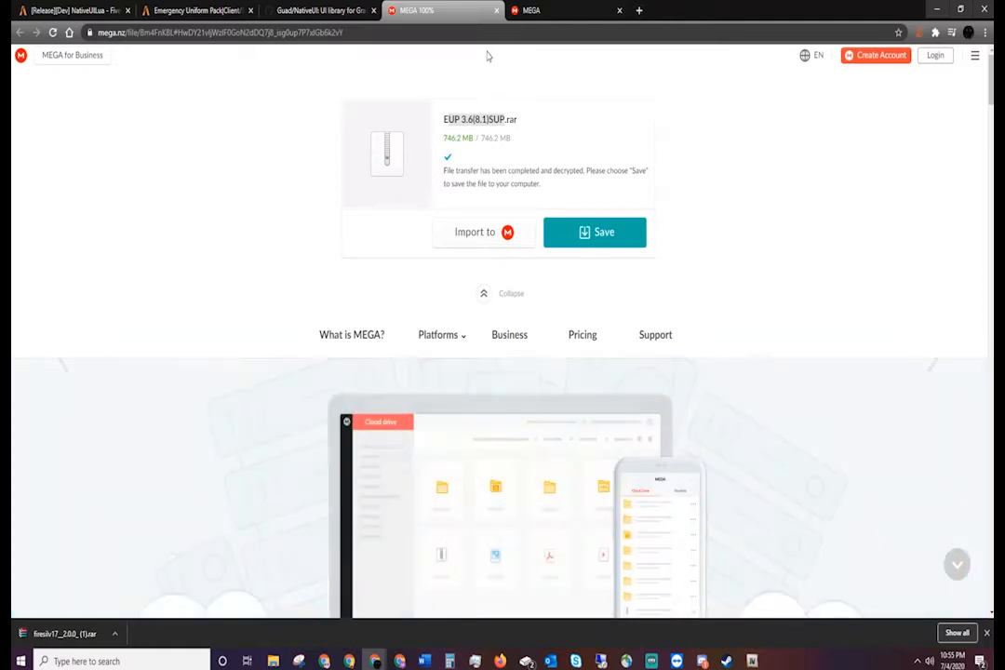
mouse_move(554, 93)
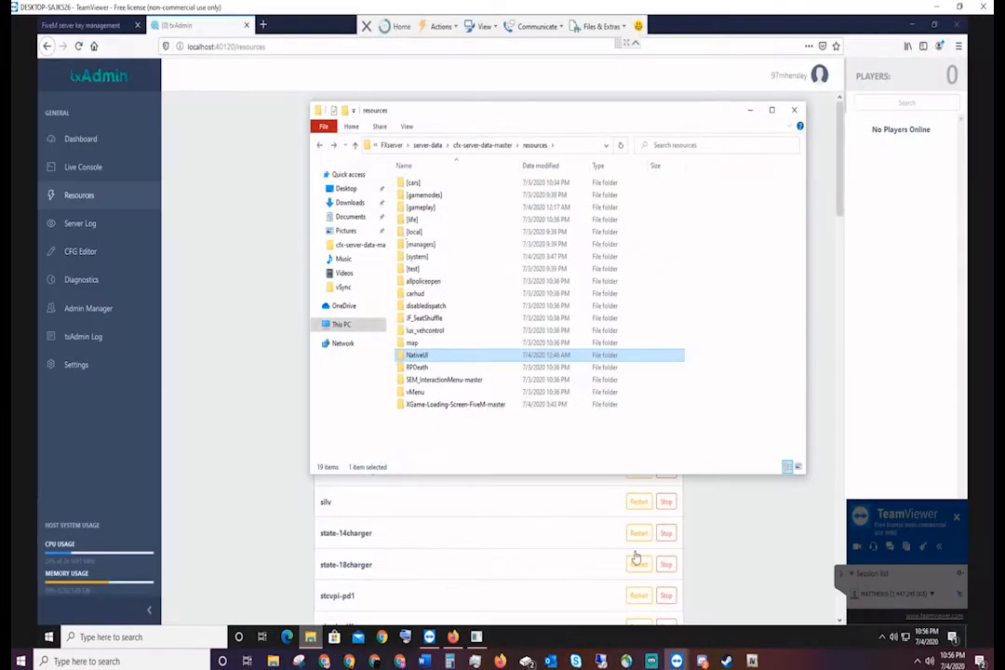
Enter the [system] folder and dismiss WinRAR's purchase reminder on the EUP archive.
double_click(417, 256)
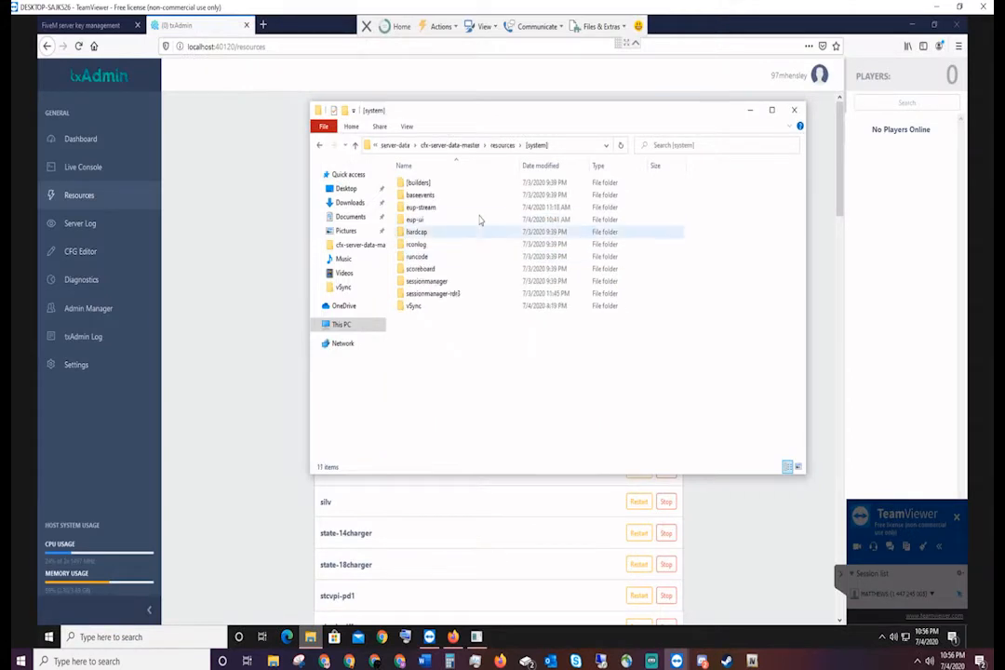
mouse_move(417, 182)
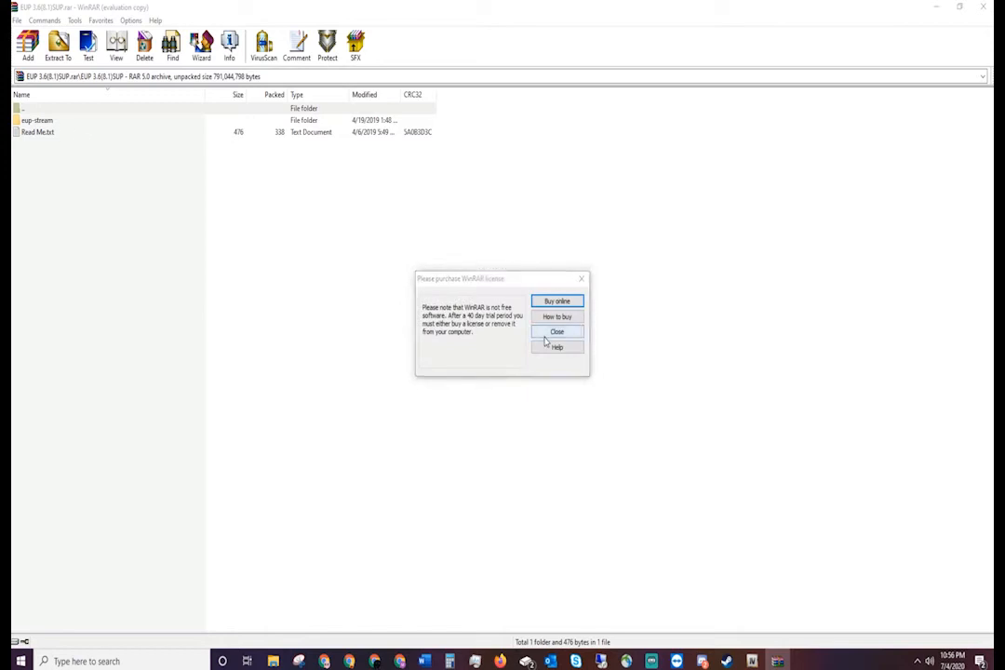
left_click(557, 331)
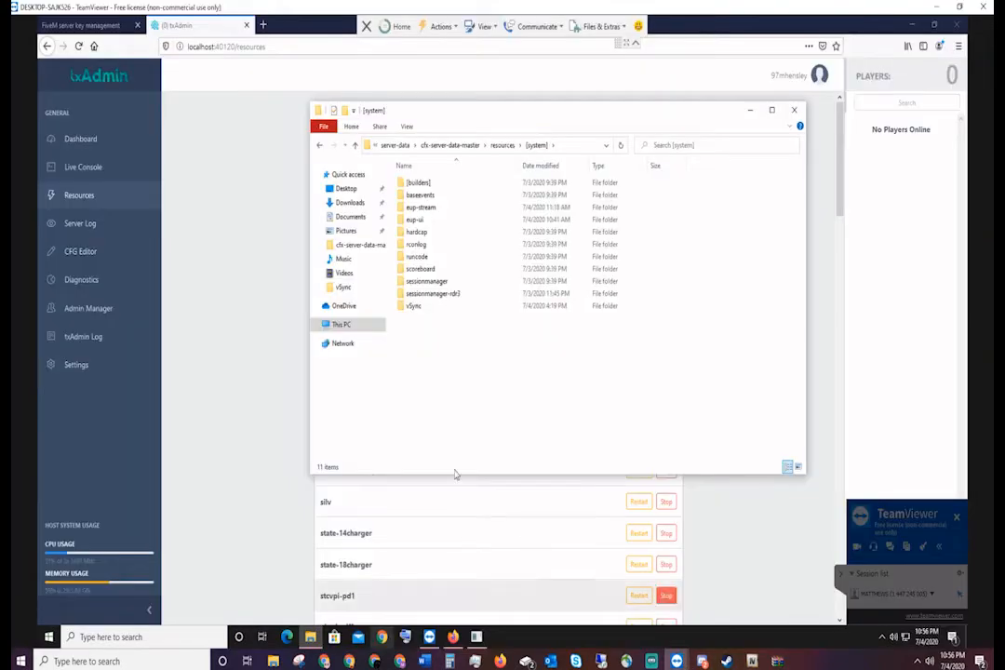
left_click(421, 207)
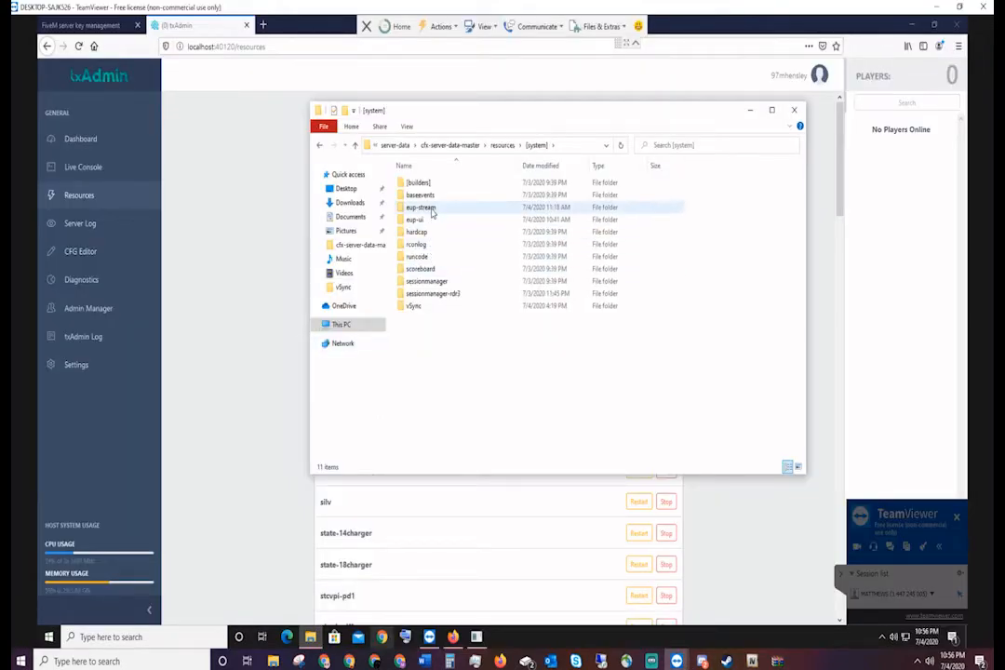
left_click(421, 196)
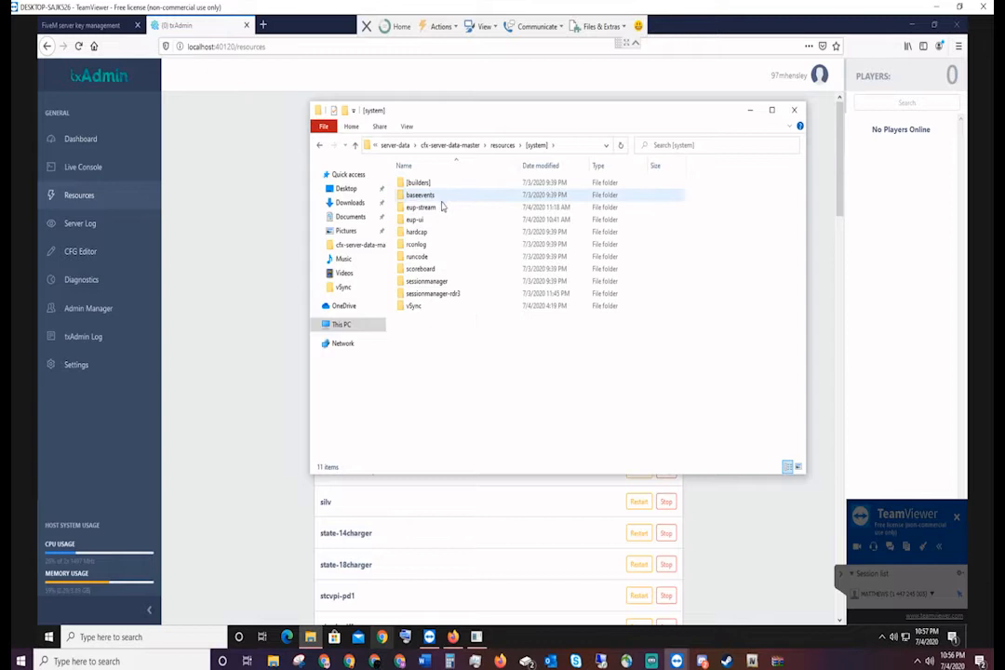
double_click(421, 207)
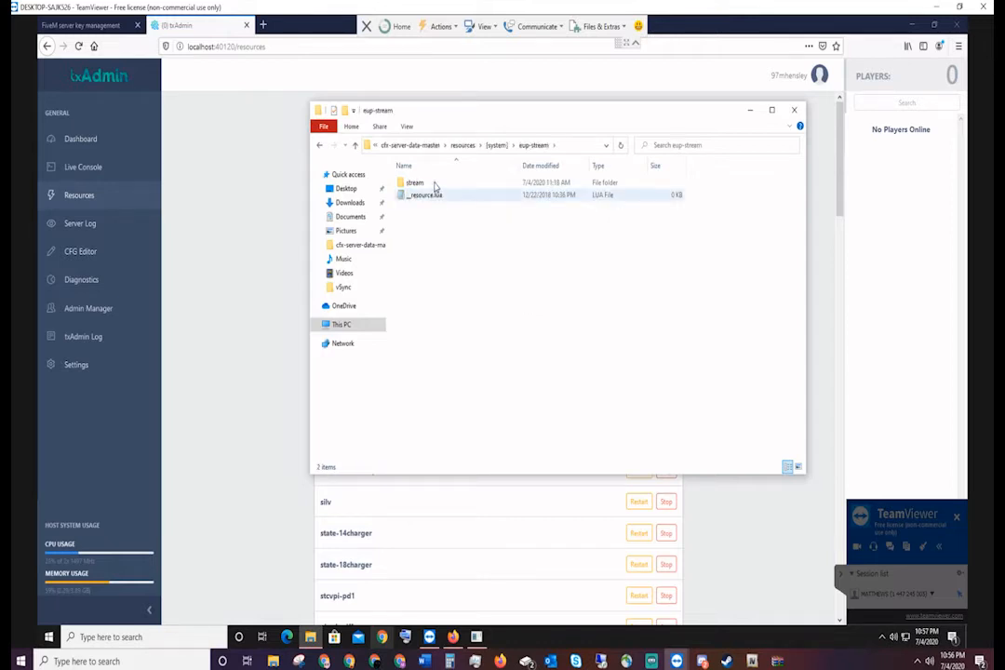
double_click(413, 183)
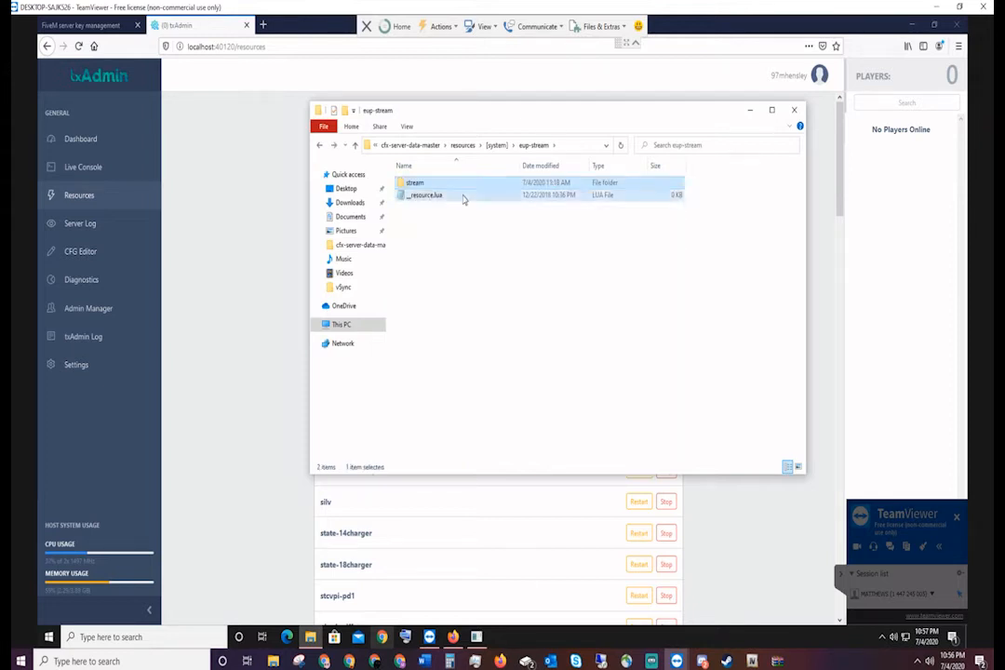
double_click(425, 196)
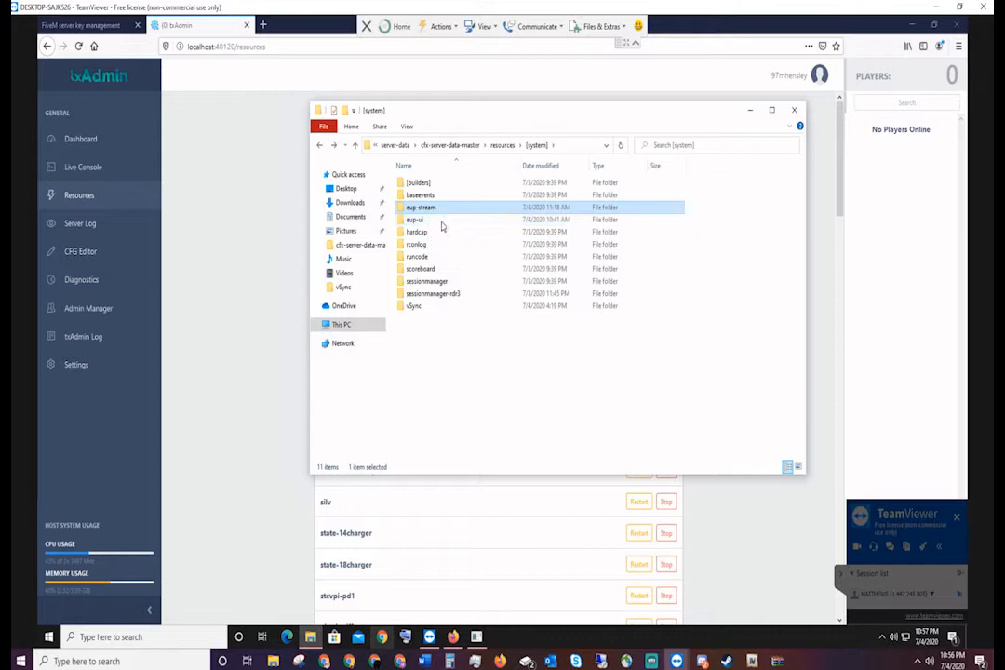
mouse_move(458, 365)
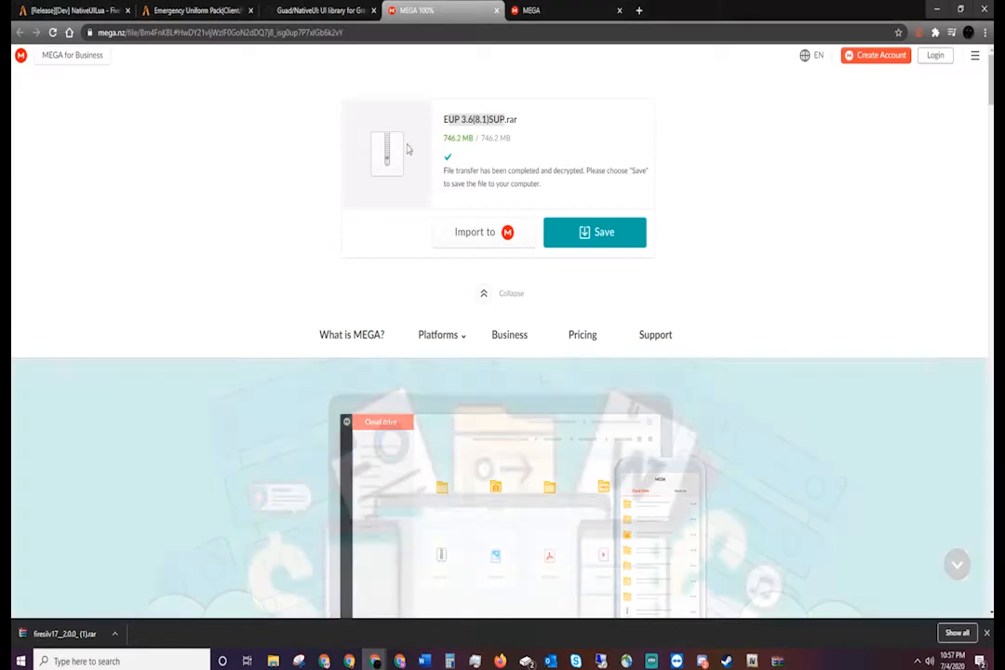
Save the MEGA EUP download and open the EUP-MENU .rar archive from Downloads in WinRAR.
left_click(563, 11)
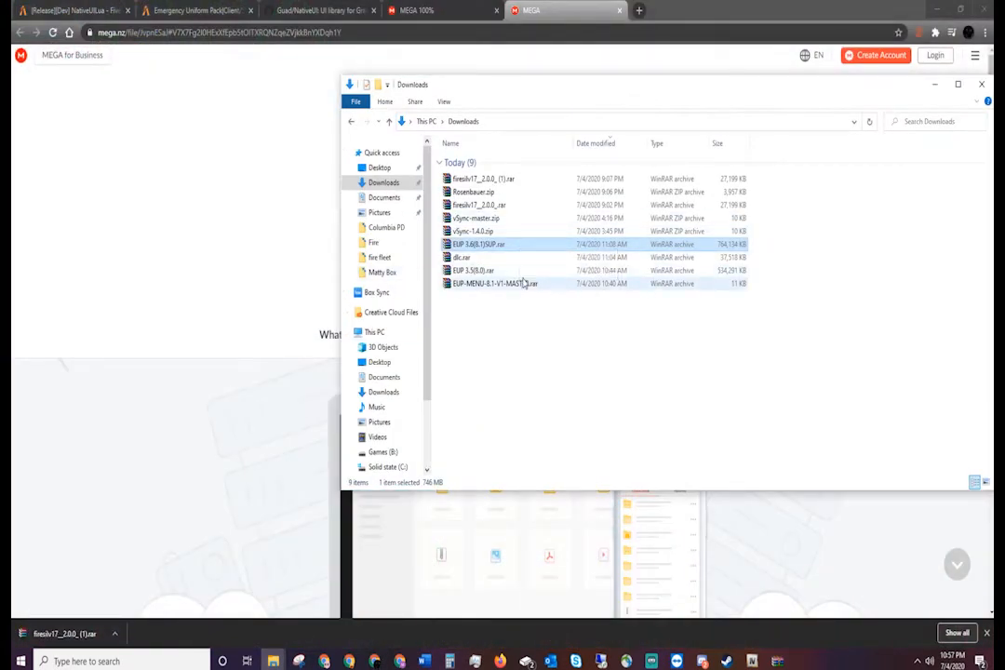
double_click(495, 283)
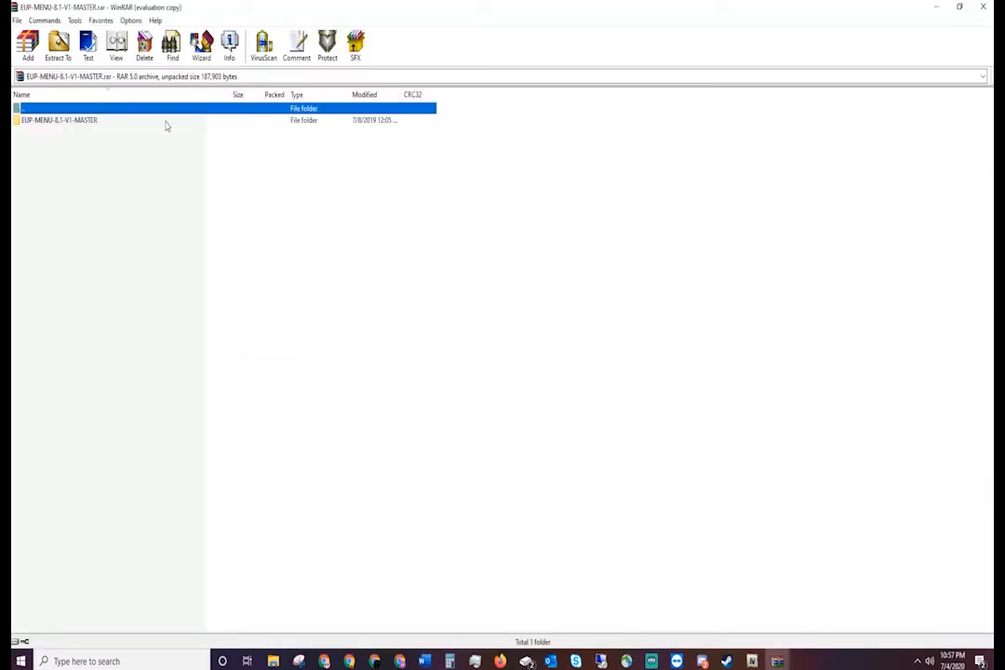
Enter the EUP-MENU main folder inside the archive.
double_click(59, 108)
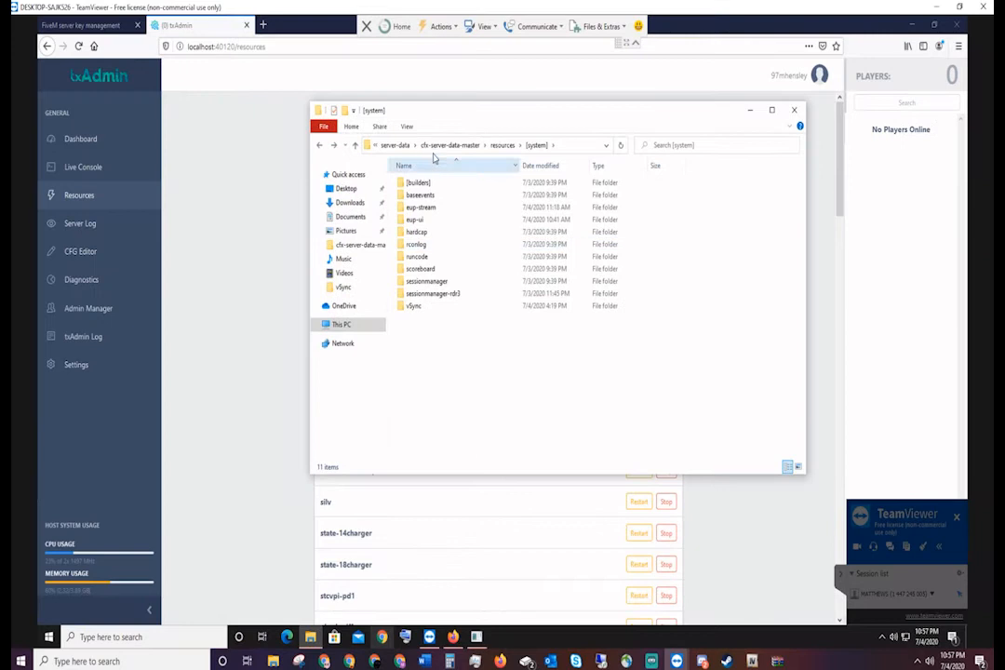
Check the eup-ui folder's Lua files inside [system], then go back to [system].
left_click(420, 207)
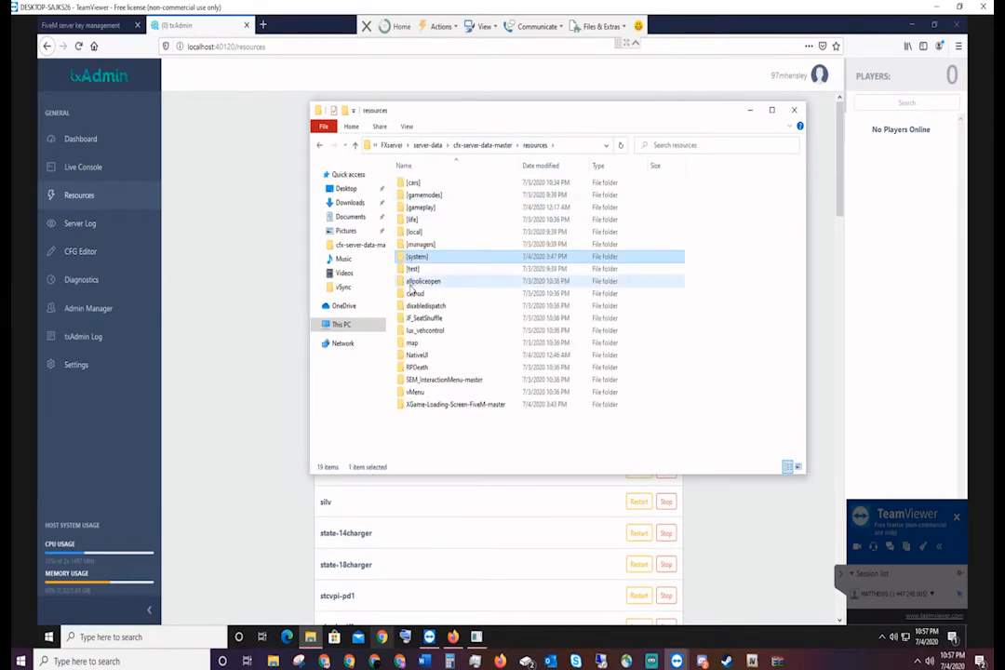
double_click(417, 257)
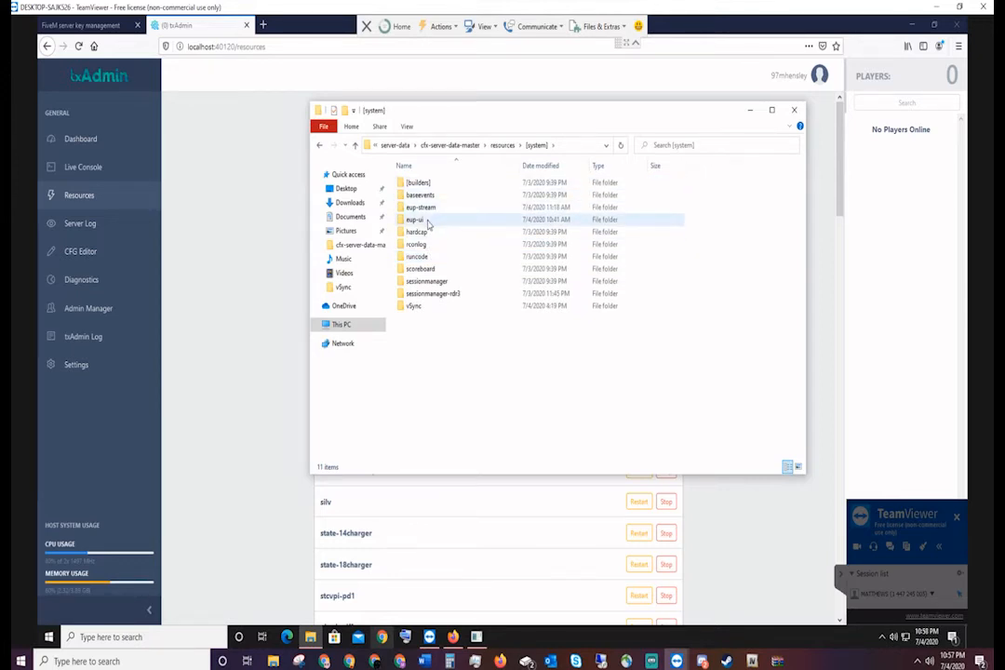
left_click(413, 220)
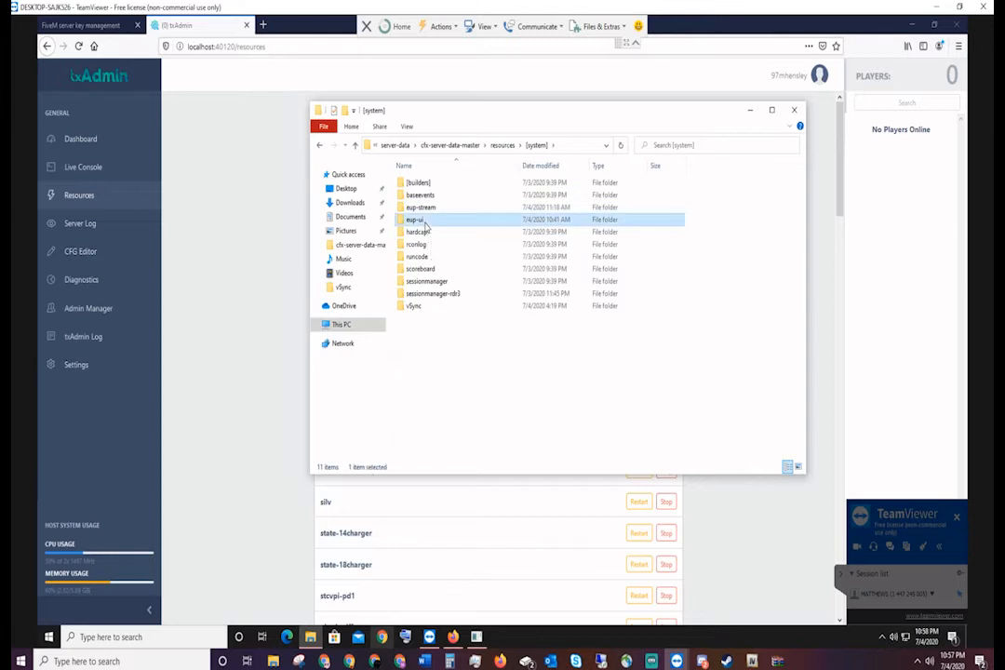
double_click(413, 220)
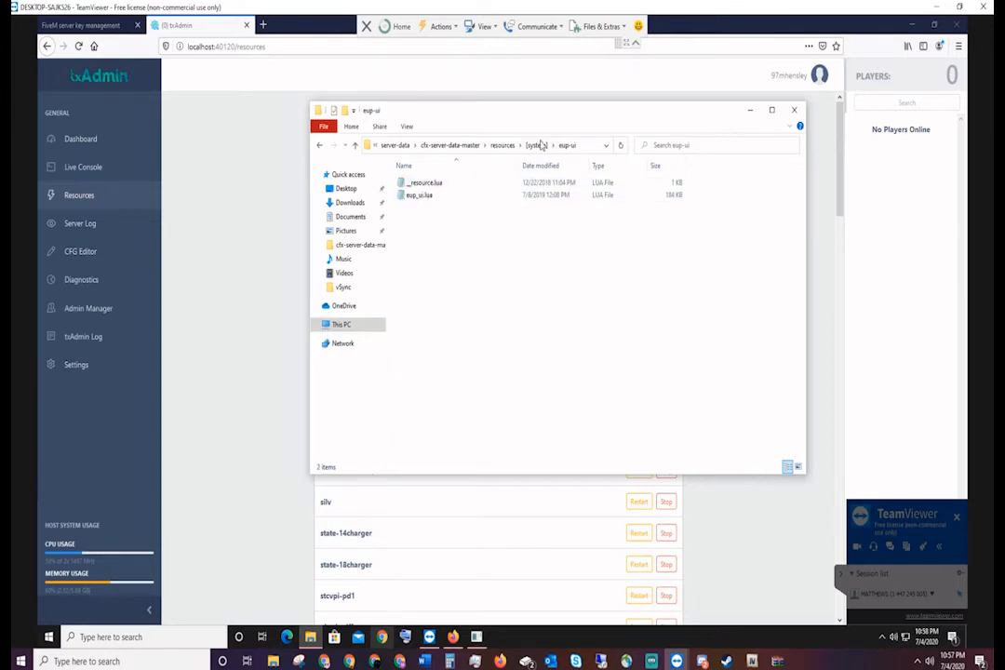
left_click(536, 145)
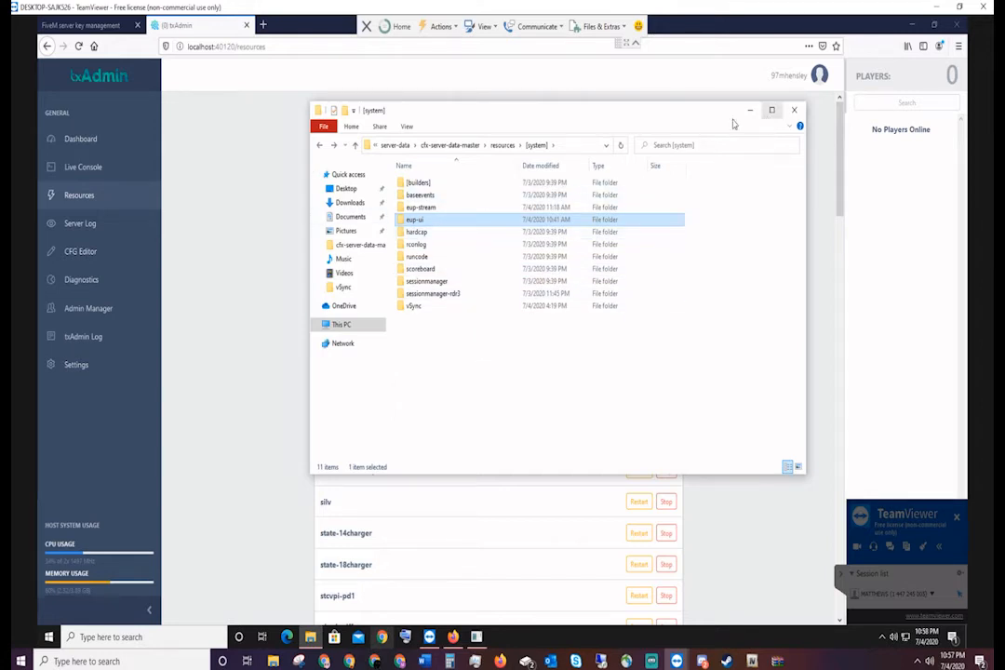
mouse_move(437, 220)
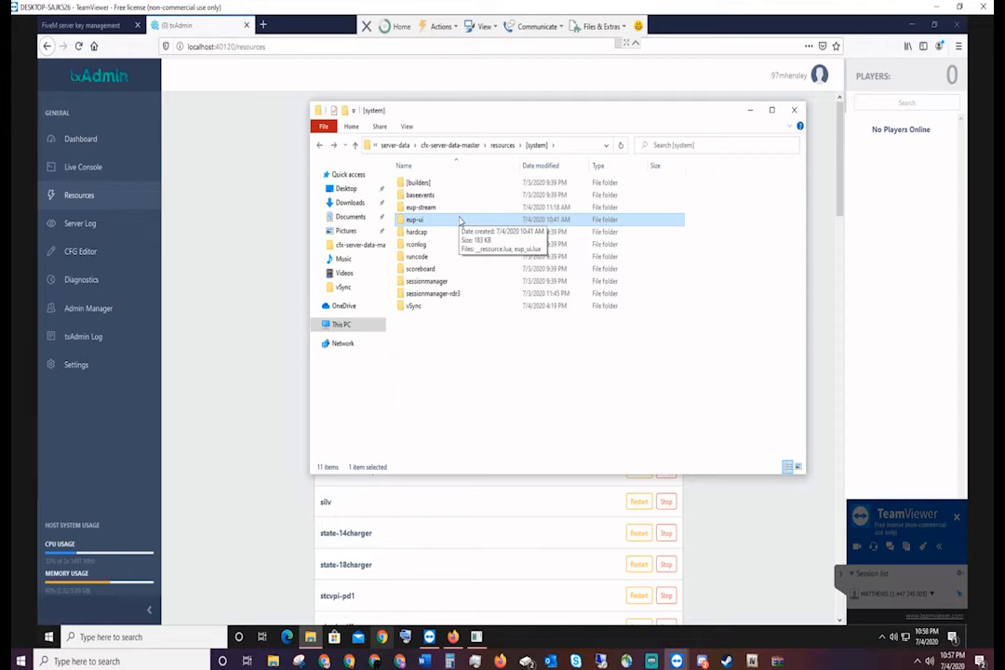
mouse_move(761, 247)
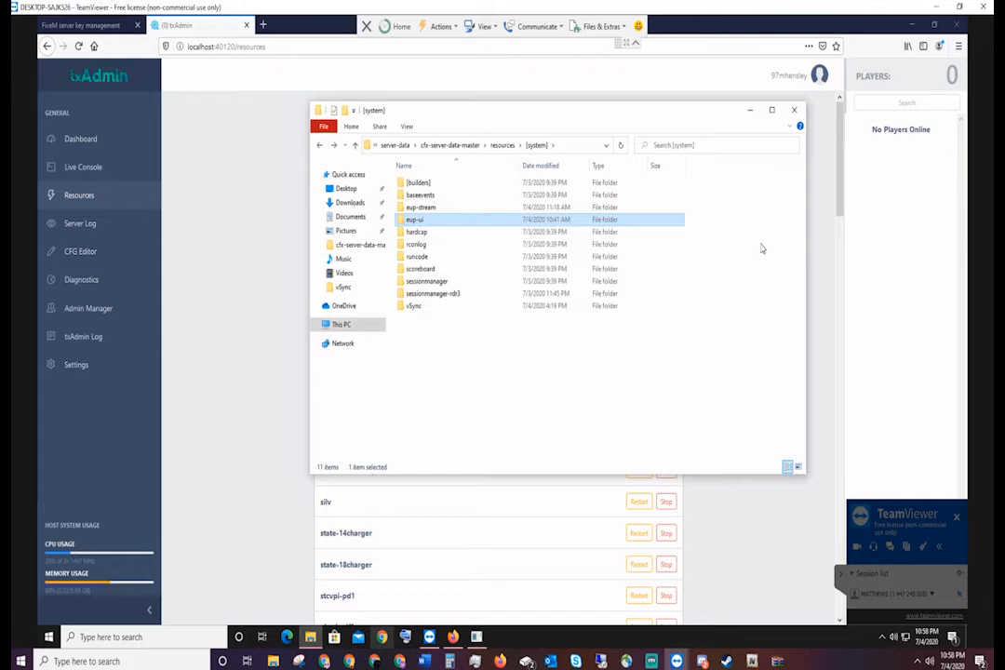
mouse_move(762, 232)
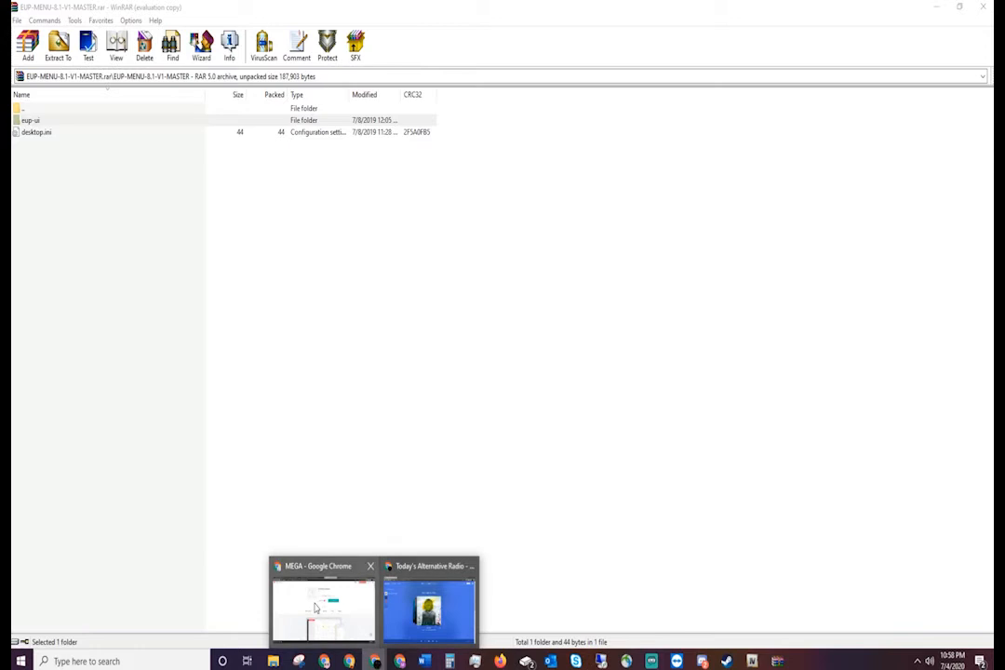
In the txAdmin Resources list, stop the eup-stream resource and start it again.
left_click(324, 605)
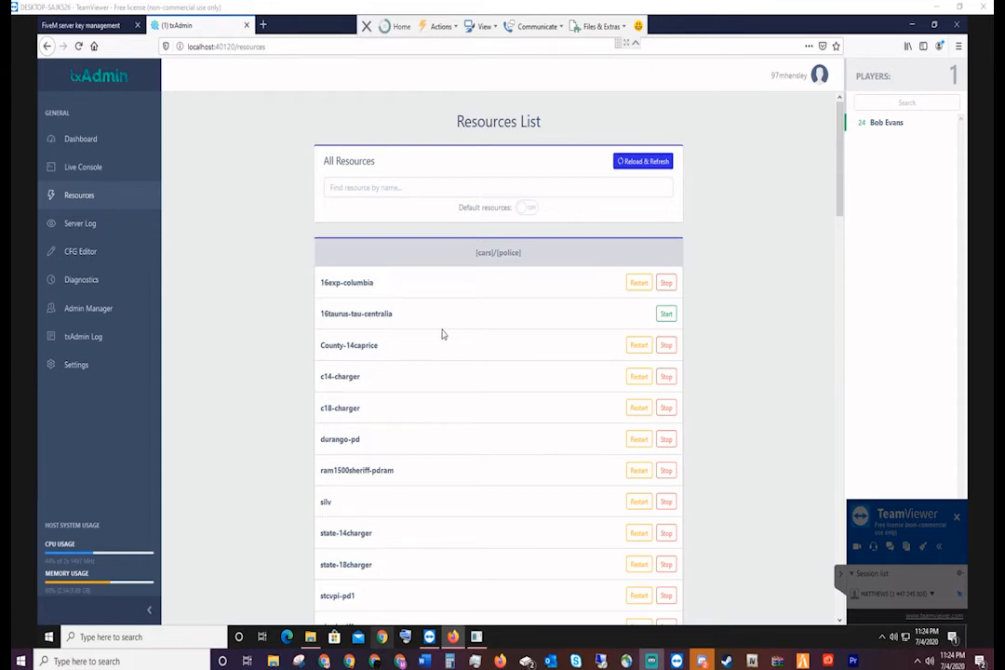
scroll("down", 3)
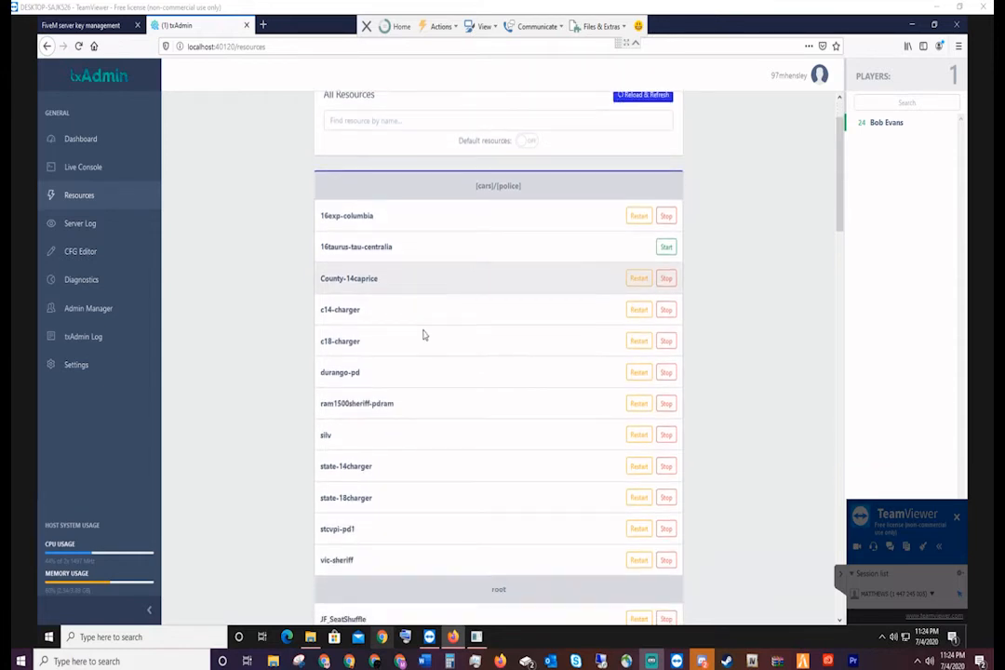
scroll("down", 3)
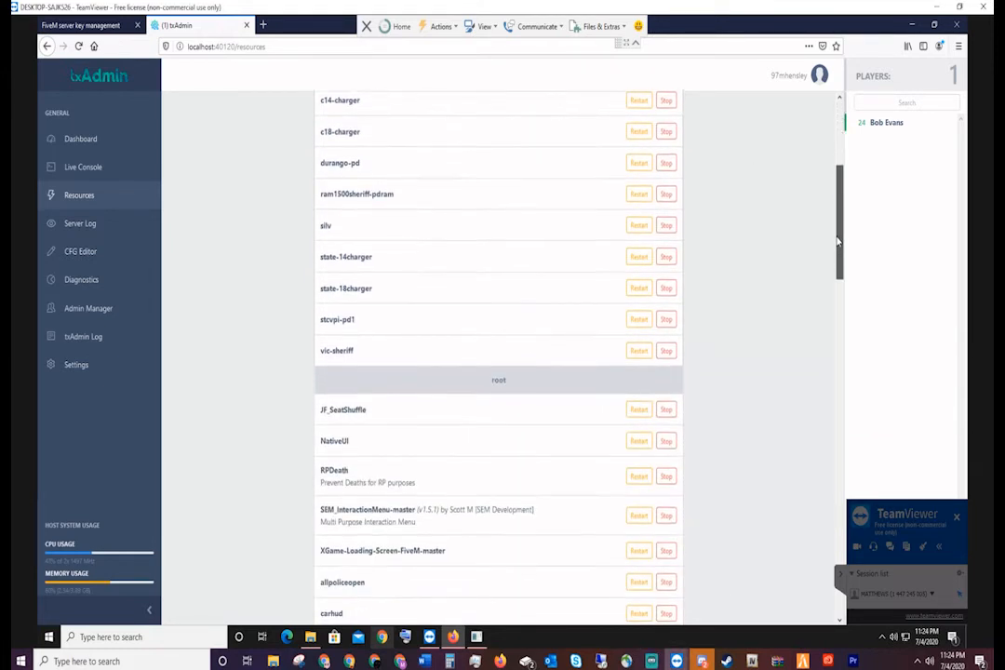
scroll("down", 3)
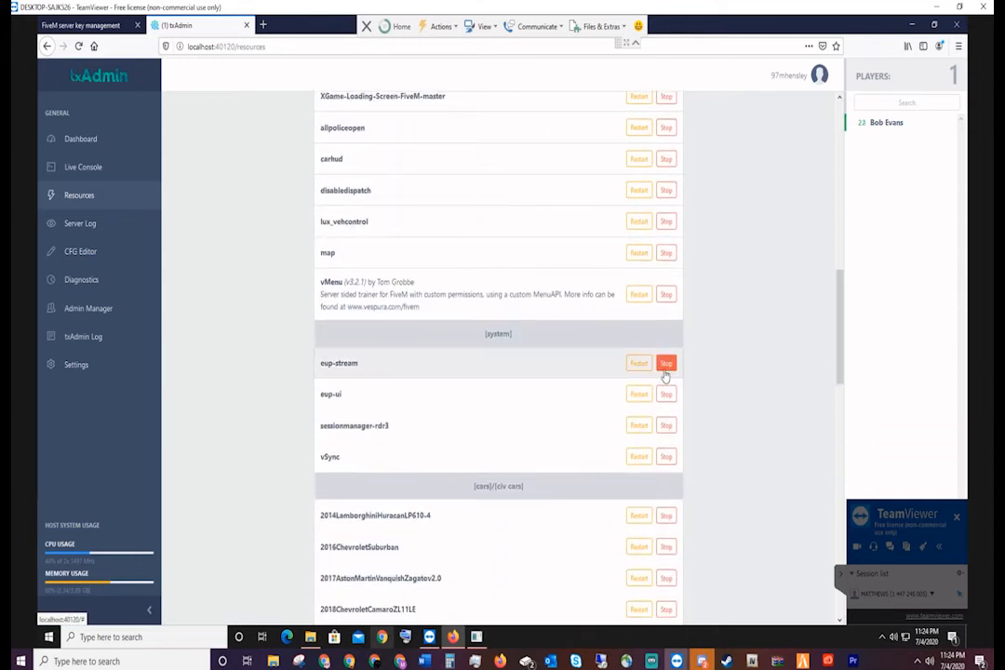
left_click(667, 363)
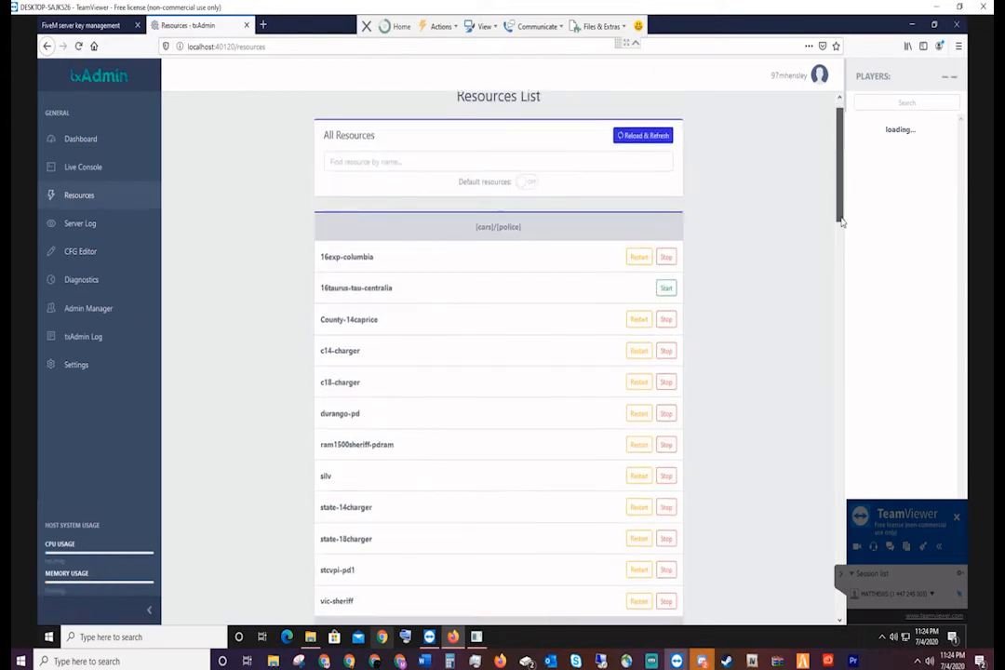
scroll("down", 3)
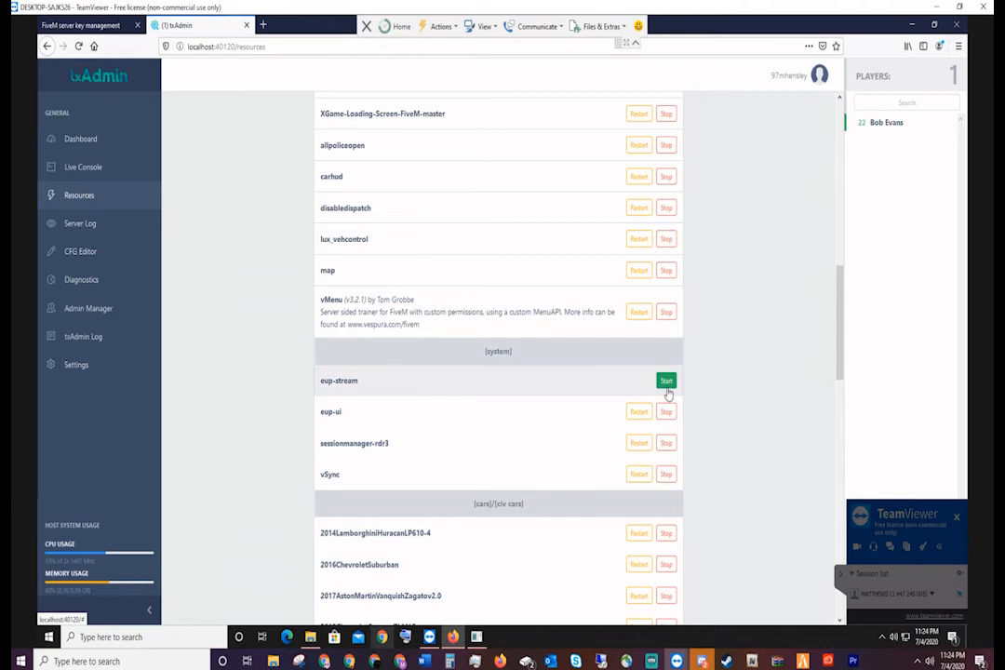
left_click(666, 380)
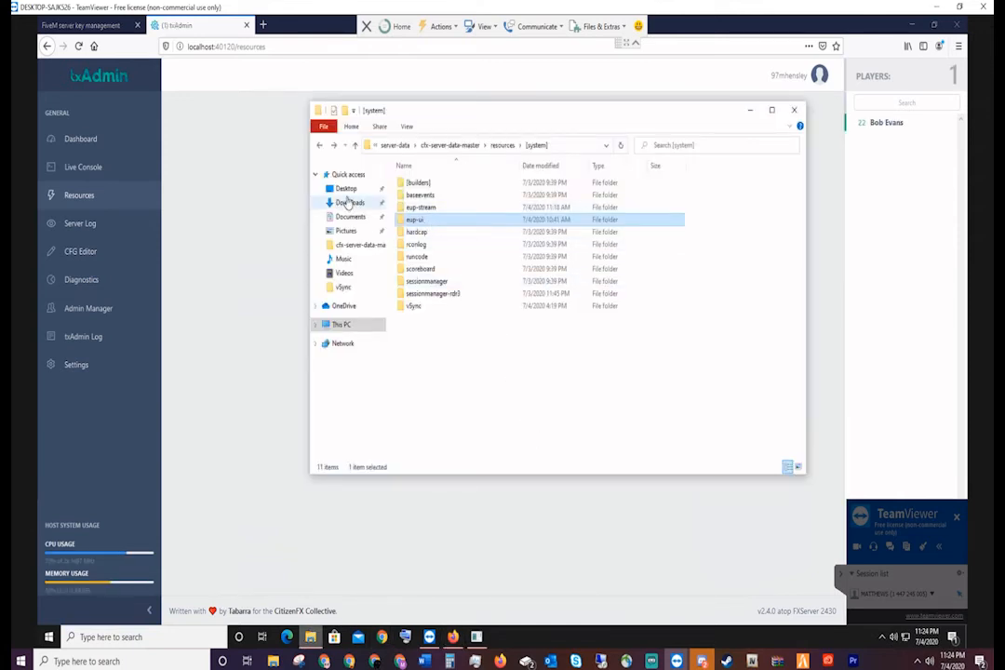
Open resources.cfg from cfx-server-data-master in Notepad and review its start list.
left_click(346, 188)
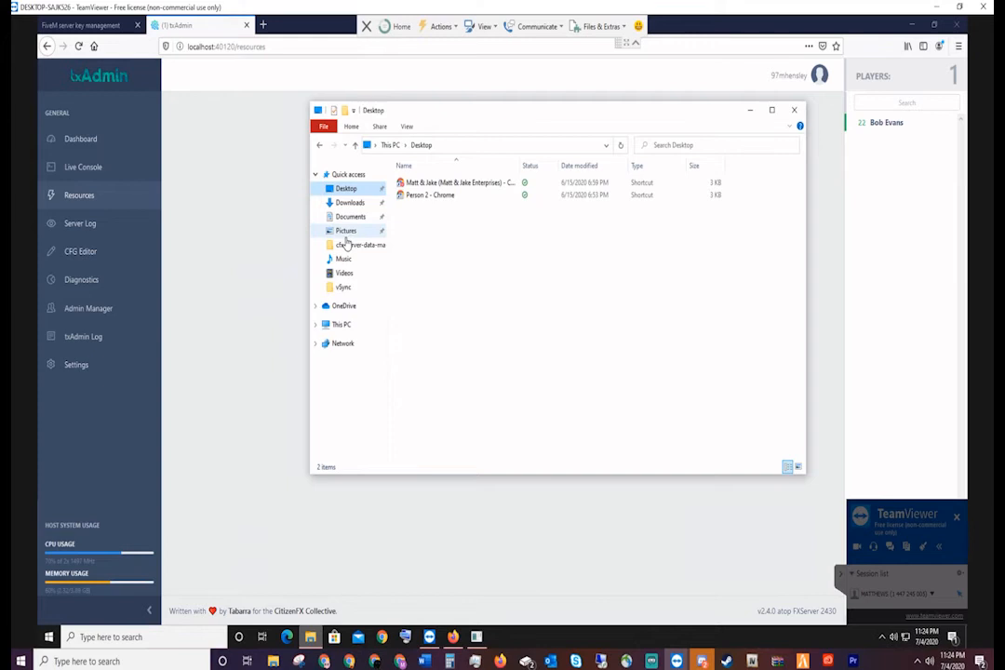
left_click(362, 246)
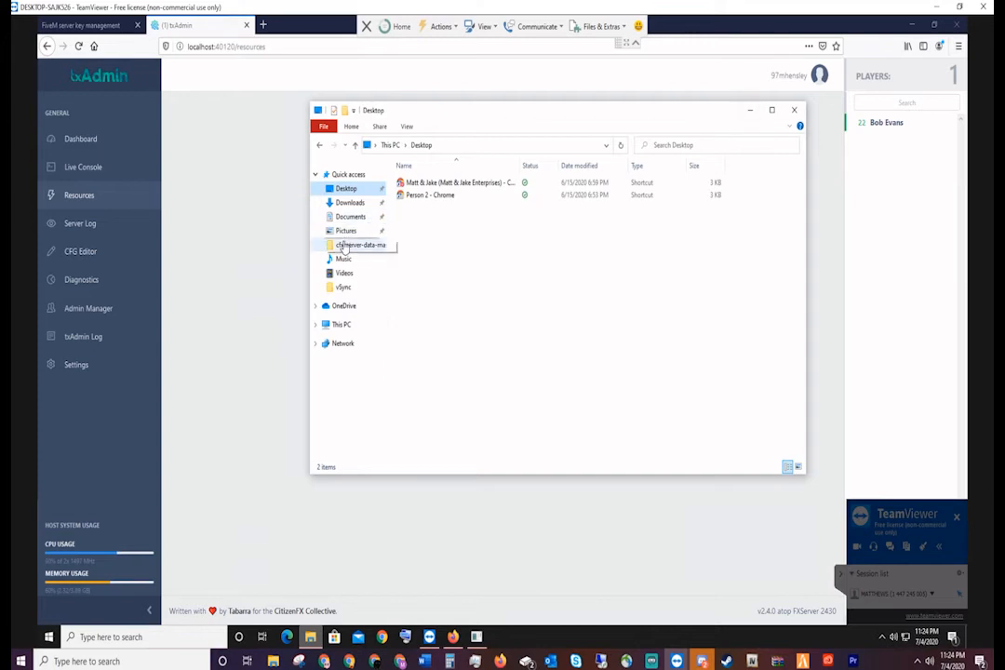
double_click(361, 245)
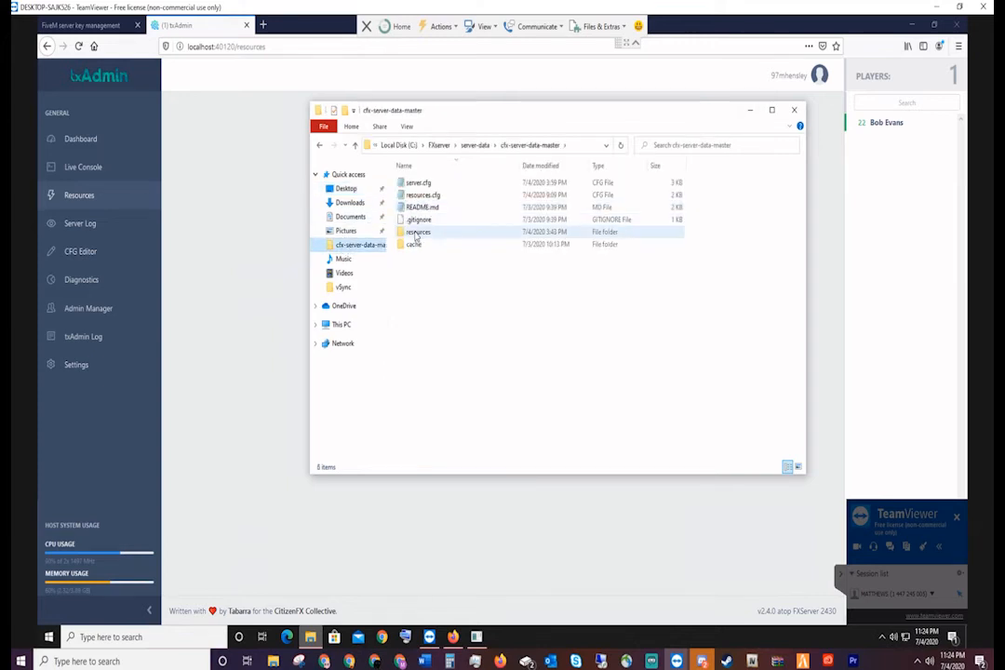
left_click(423, 196)
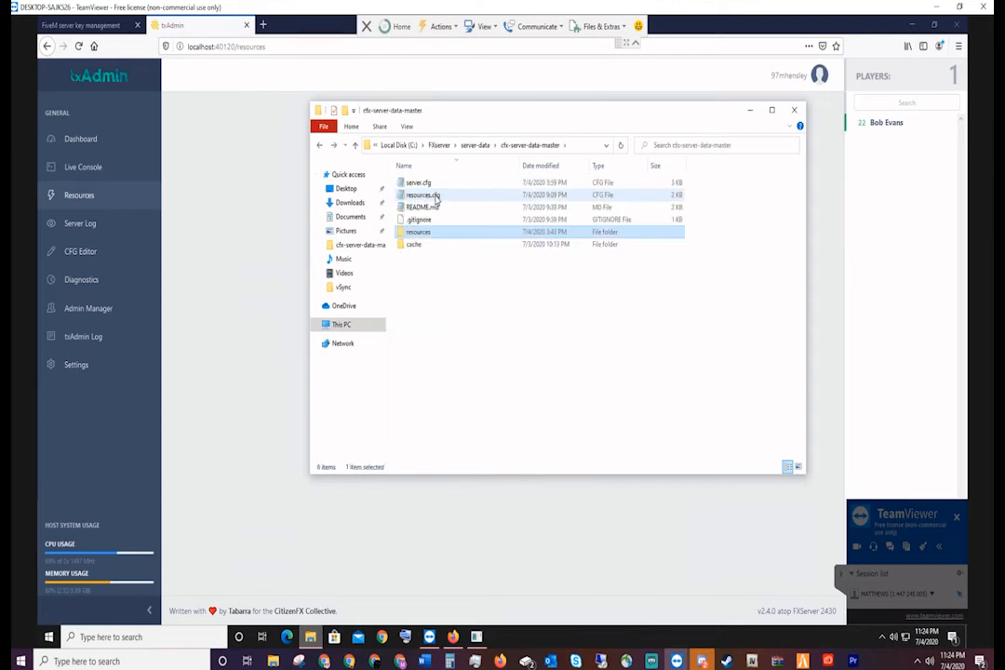
double_click(421, 196)
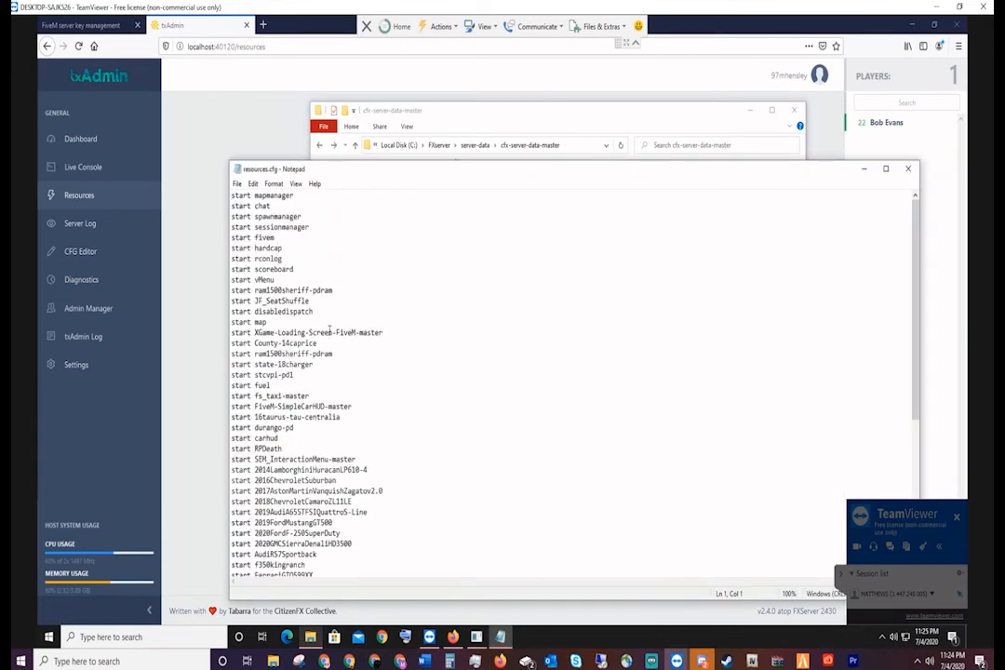
scroll("down", 3)
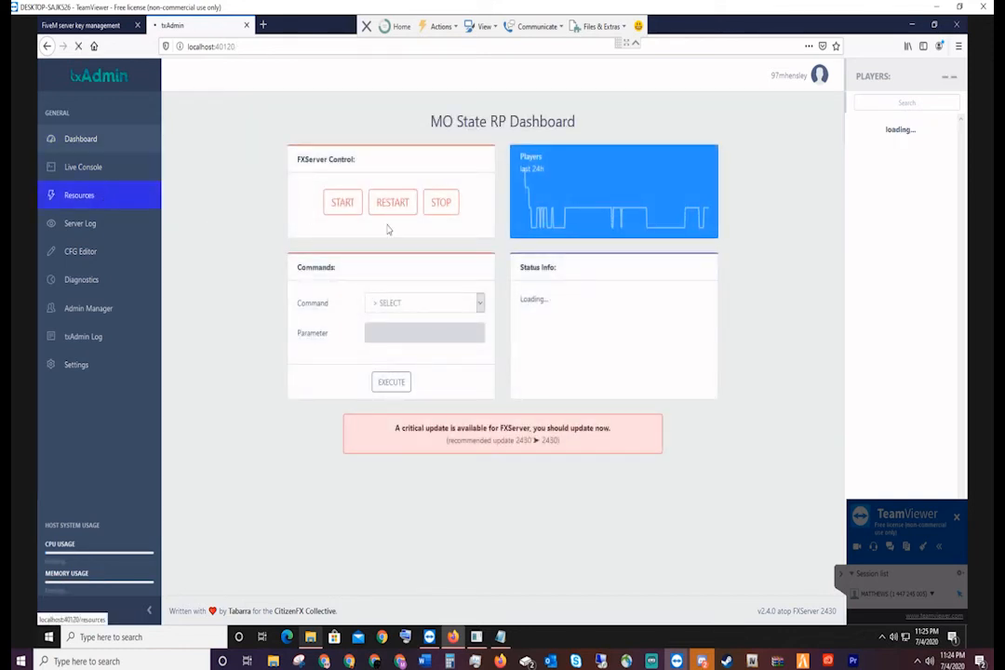
Restart the FiveM server from txAdmin's FXServer Control panel.
left_click(79, 195)
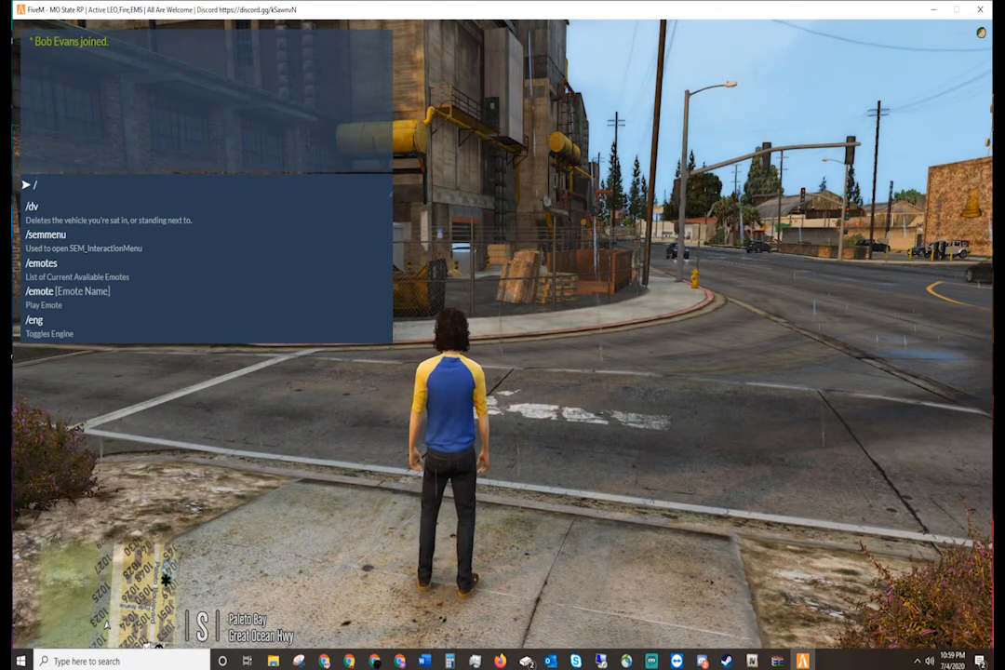
Run /eup in chat and choose the SAHP category in the Pick your outfit menu.
type("eup")
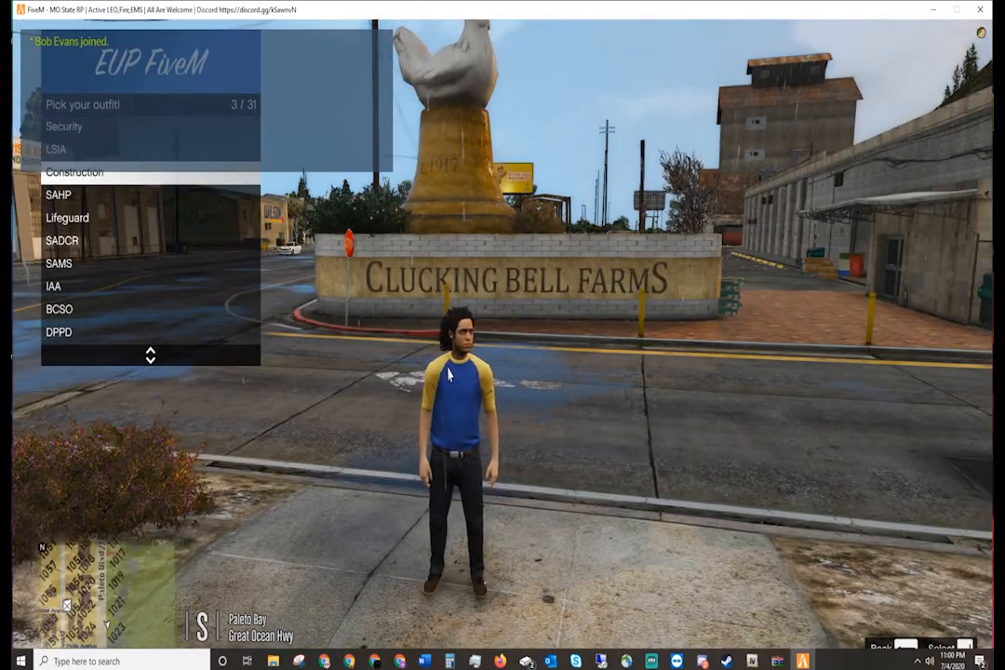
left_click(57, 193)
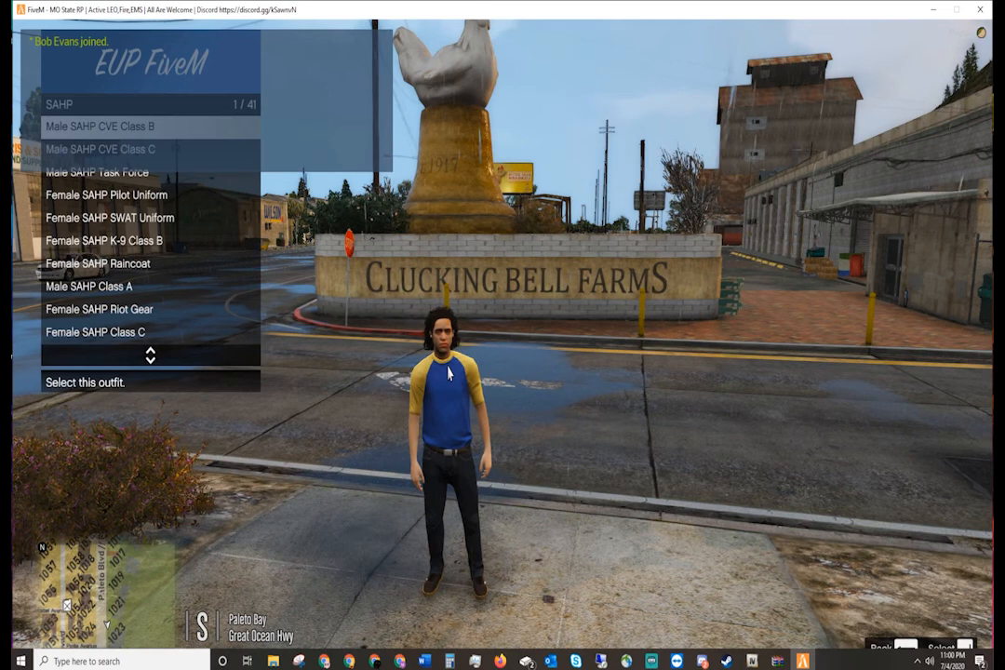